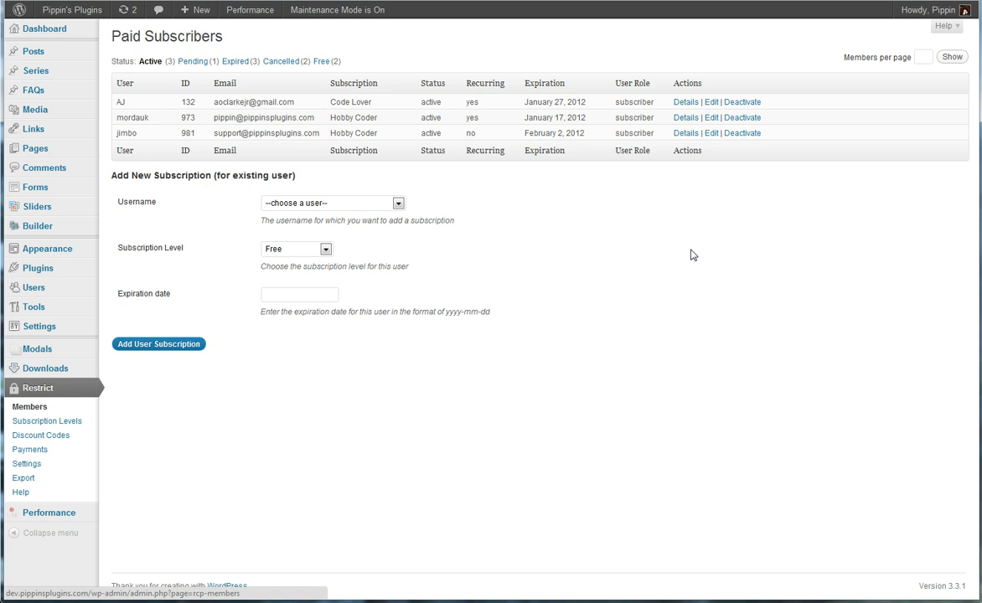
mouse_move(681, 256)
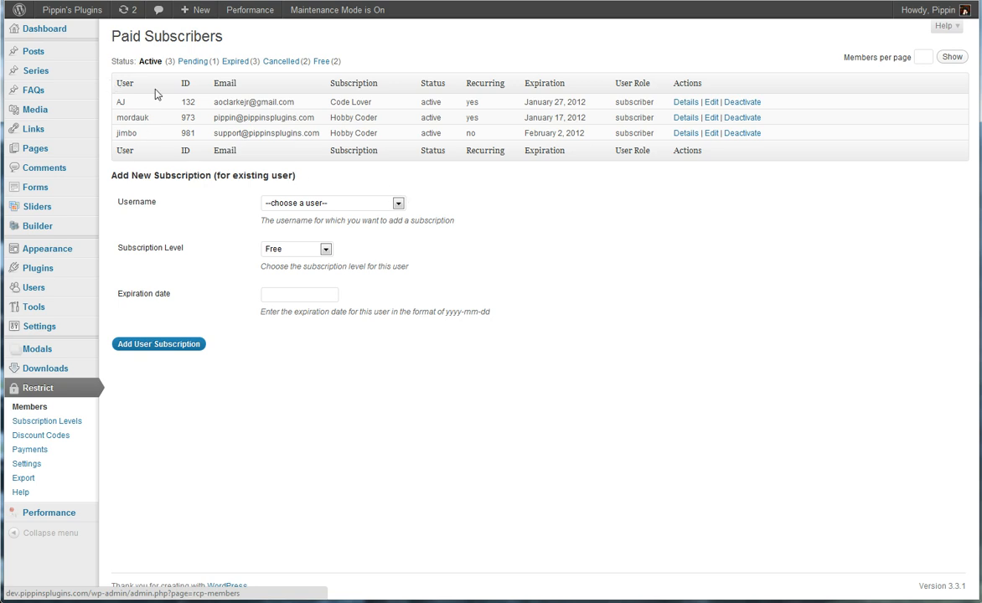
mouse_move(123, 199)
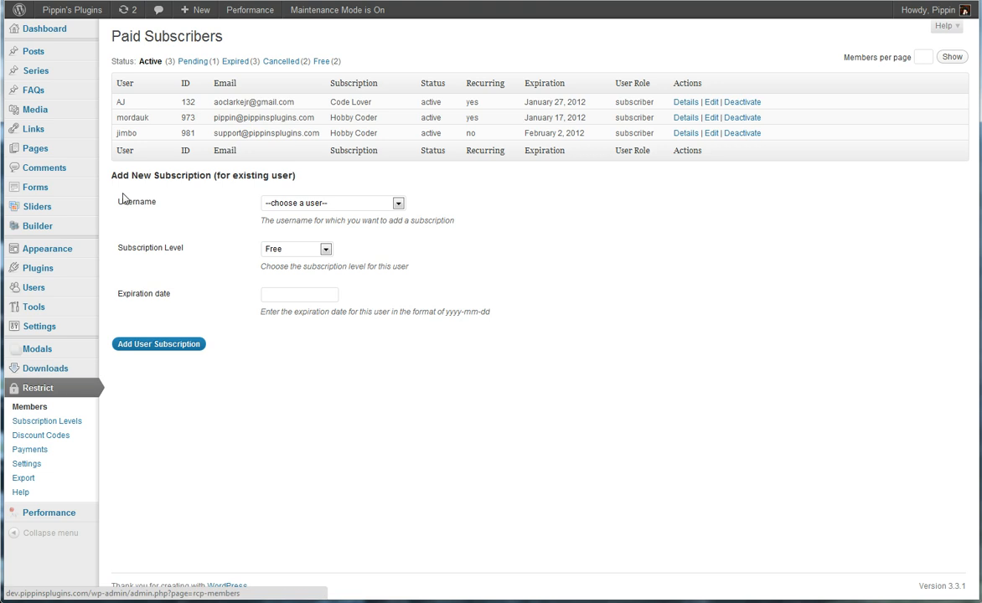
mouse_move(179, 82)
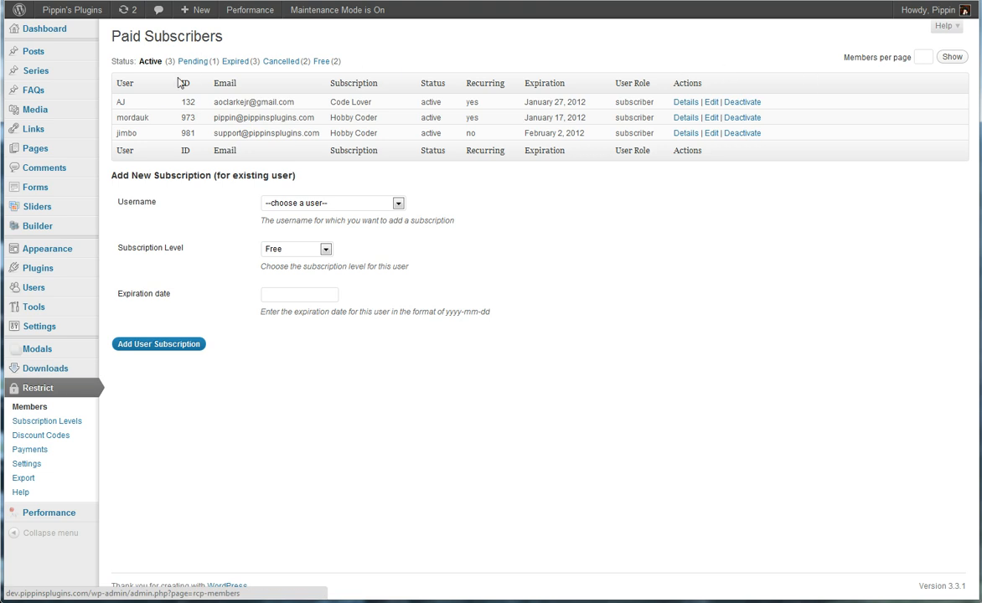
mouse_move(158, 88)
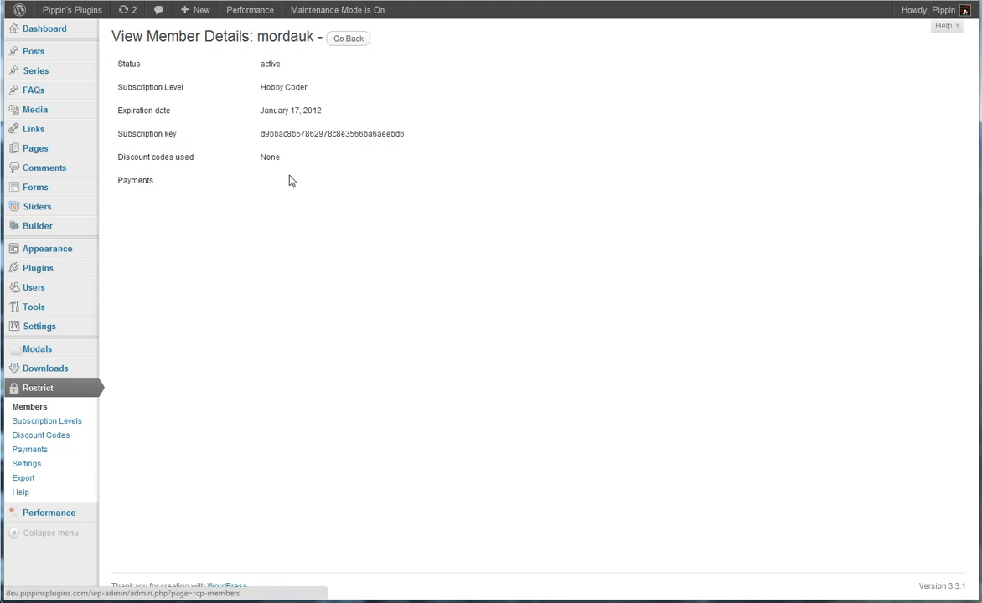
mouse_move(300, 124)
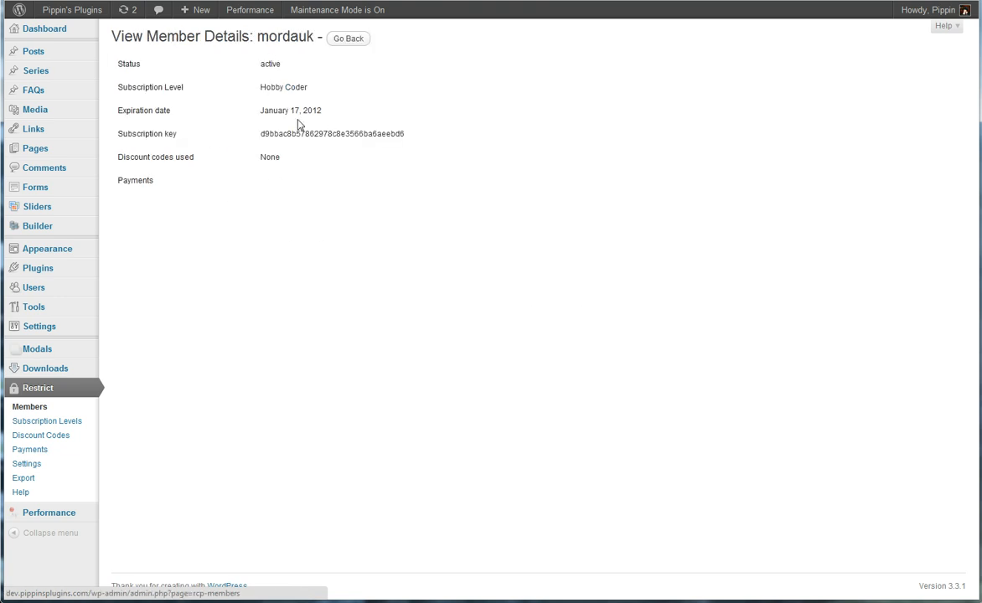
Step: View jimbo's member details, then filter Paid Subscribers to the three expired memberships
left_click(348, 39)
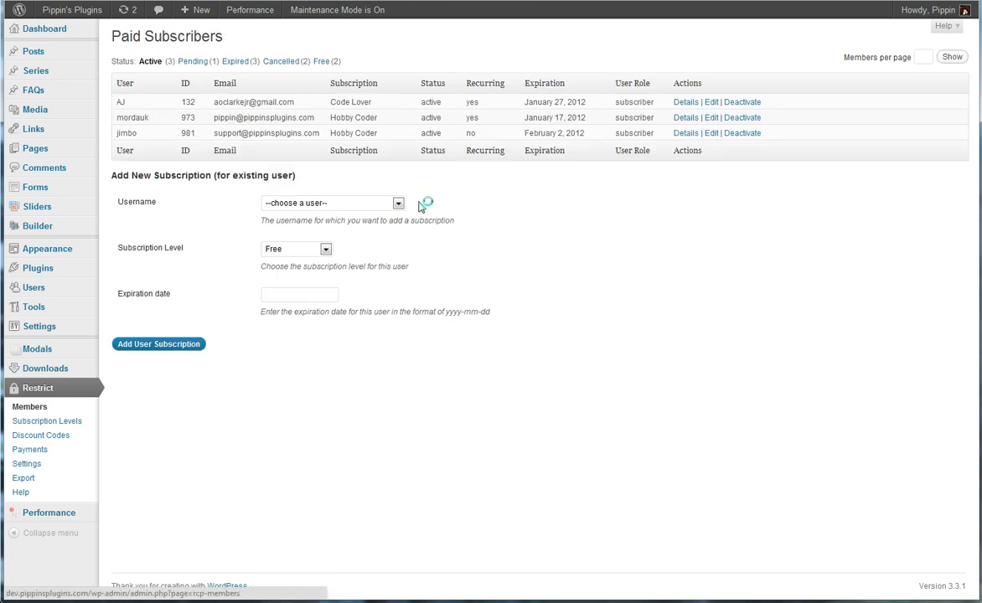
left_click(685, 133)
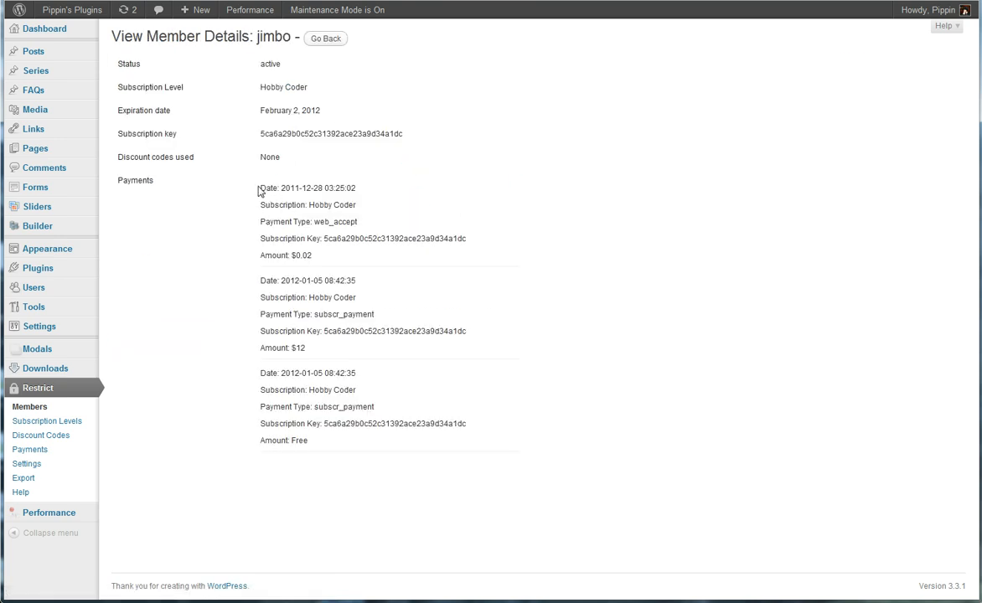
mouse_move(286, 370)
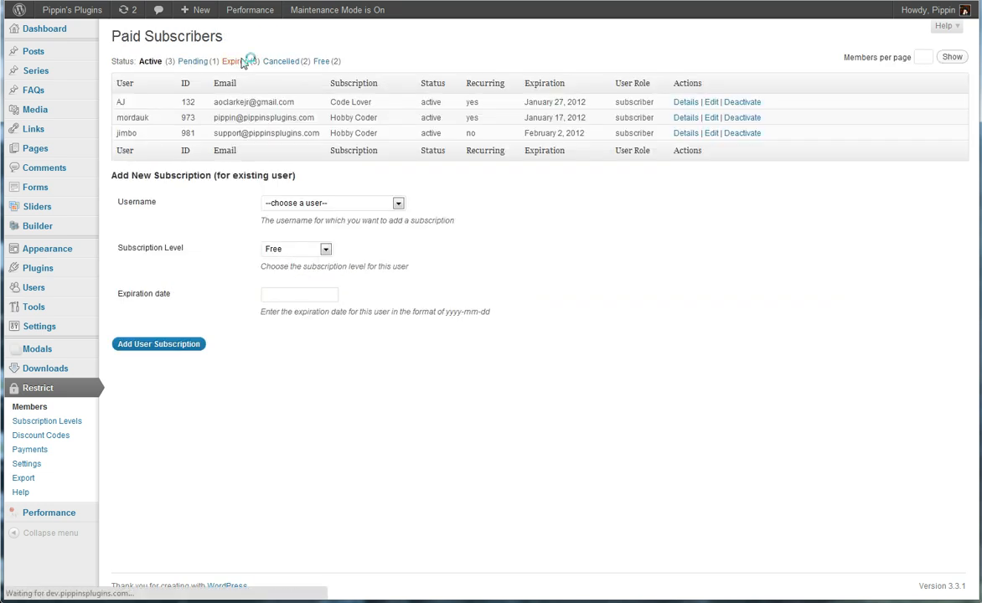
left_click(233, 61)
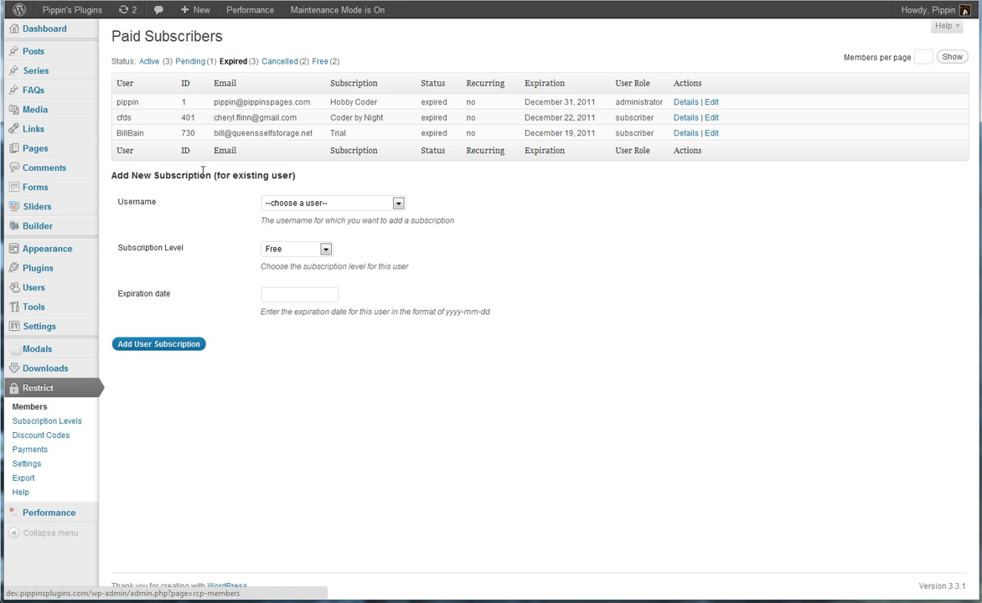
left_click(332, 203)
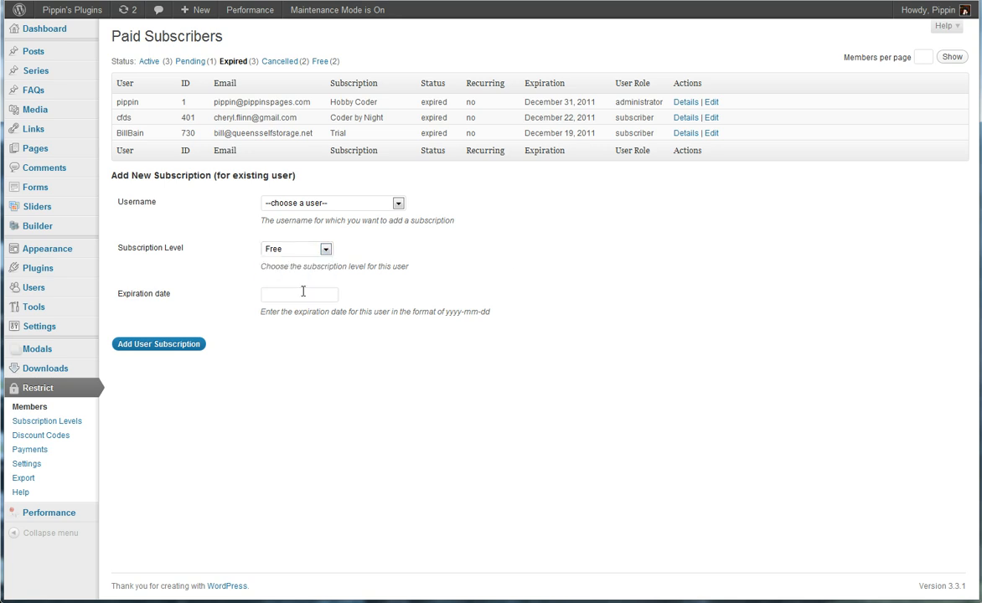
mouse_move(47, 421)
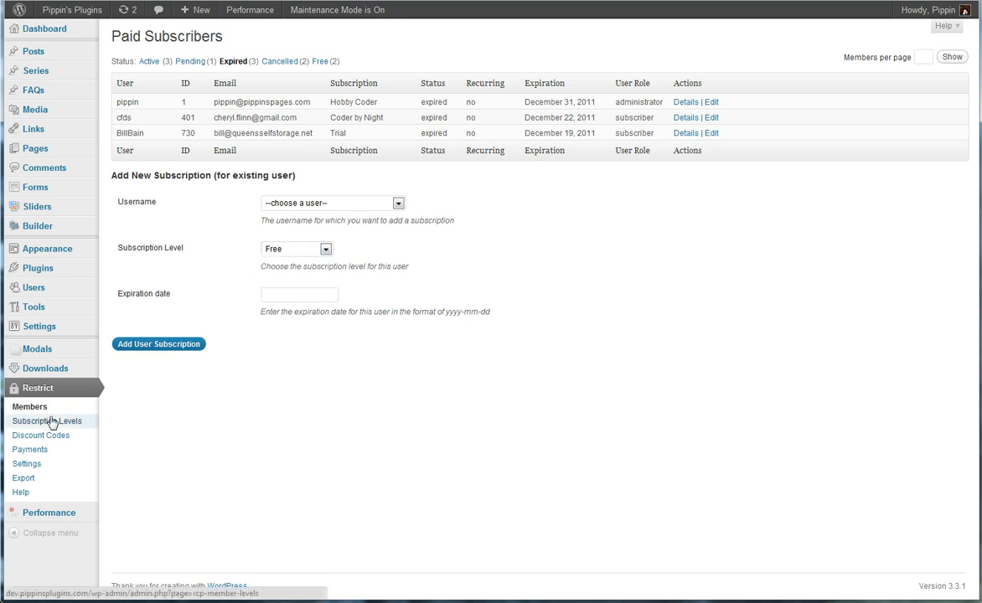
Step: Open Restrict > Subscription Levels and select the Hobby Coder level name
left_click(47, 421)
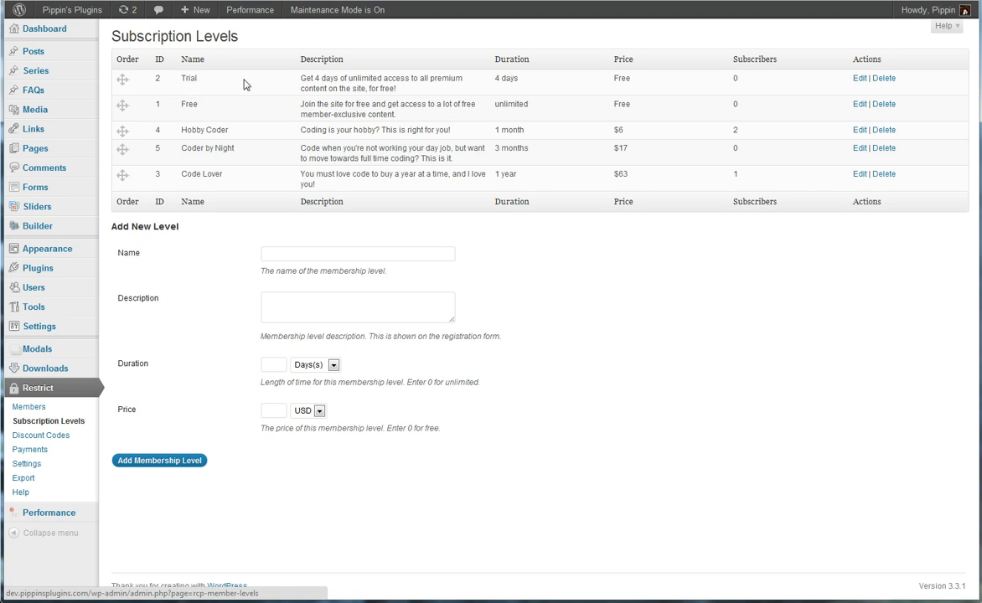
mouse_move(523, 84)
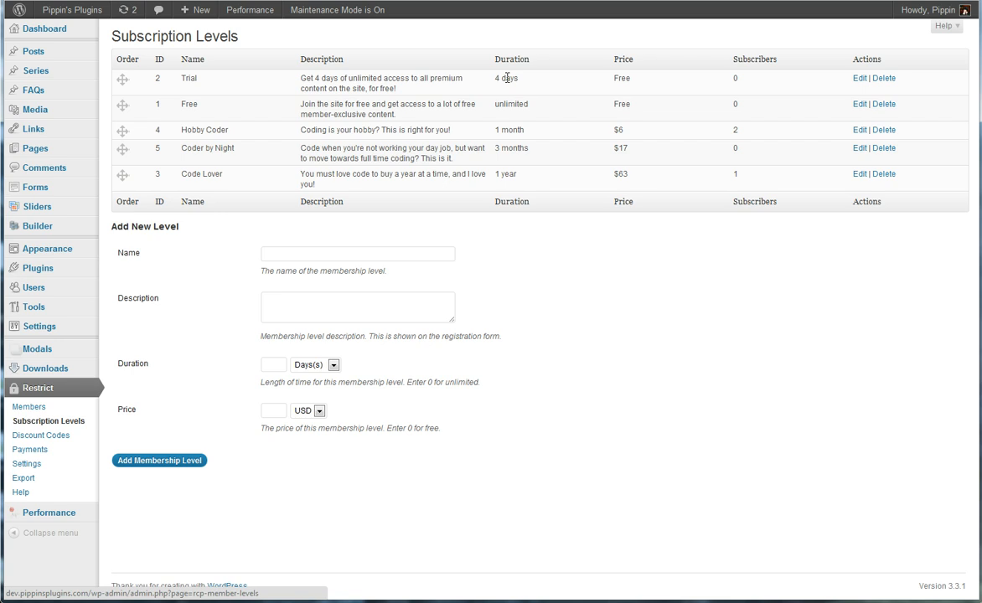
mouse_move(652, 72)
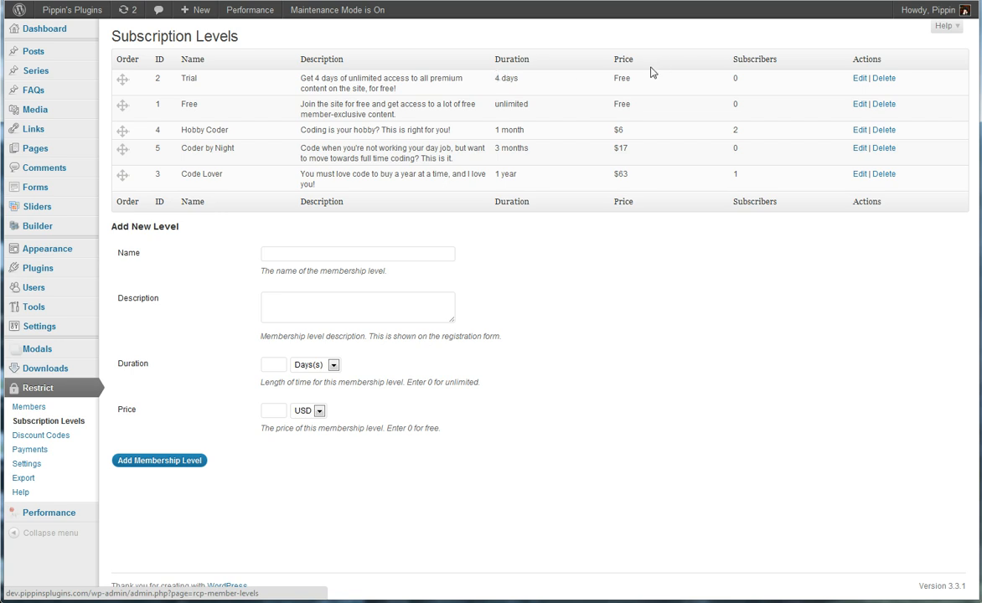
mouse_move(608, 108)
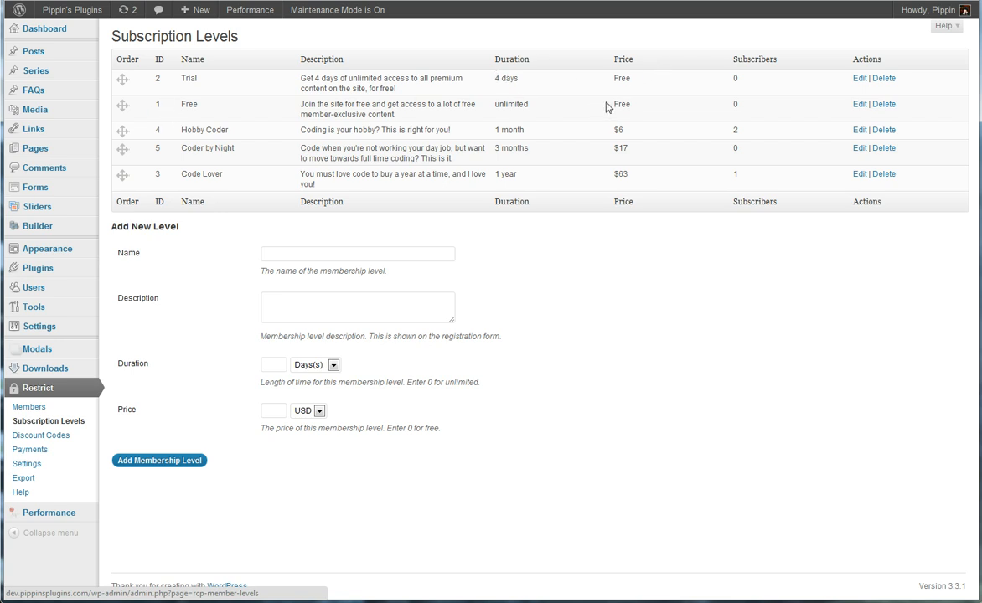
mouse_move(490, 138)
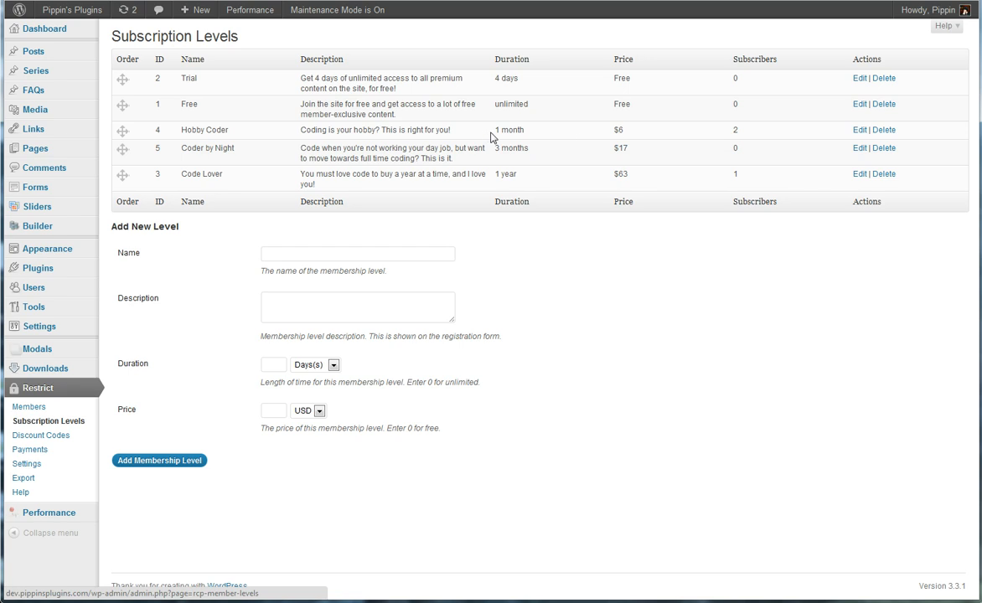
double_click(203, 130)
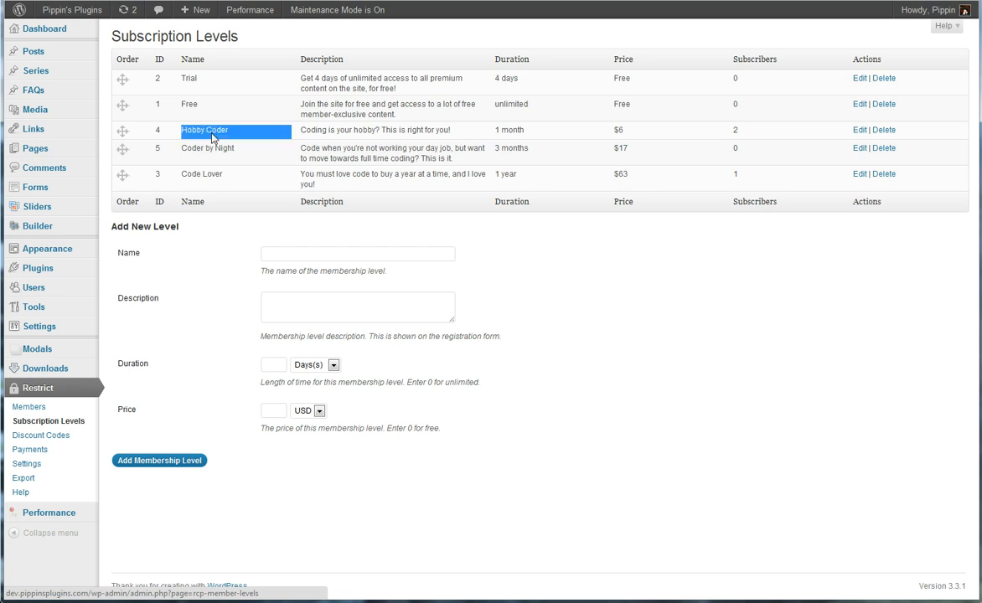
mouse_move(662, 125)
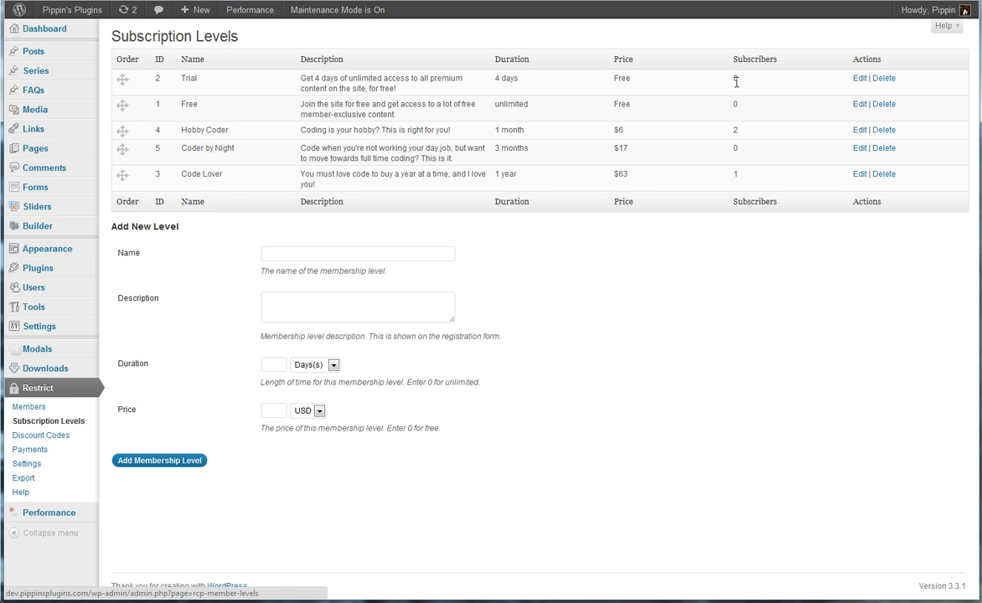
mouse_move(729, 69)
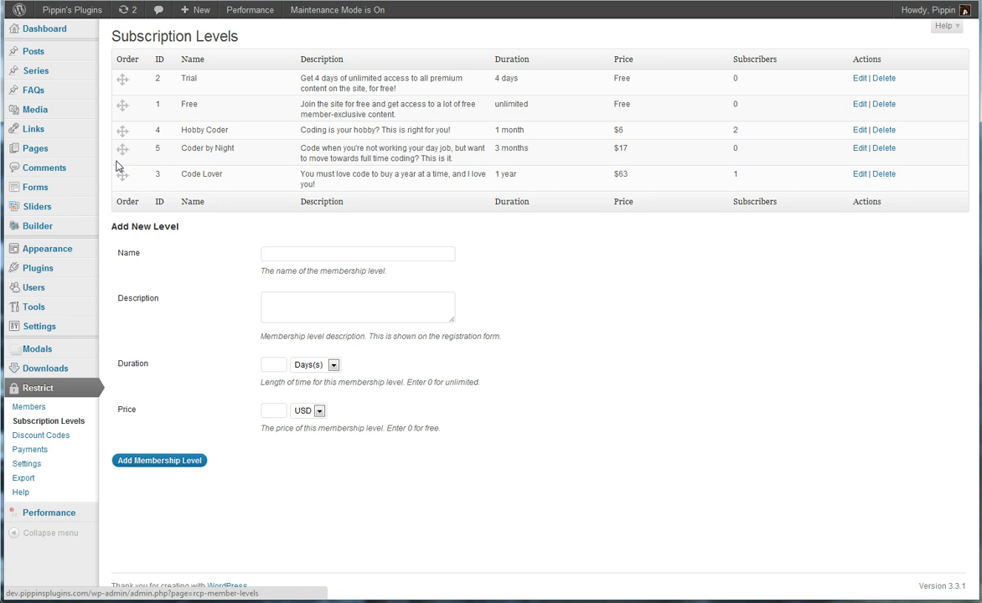
mouse_move(137, 151)
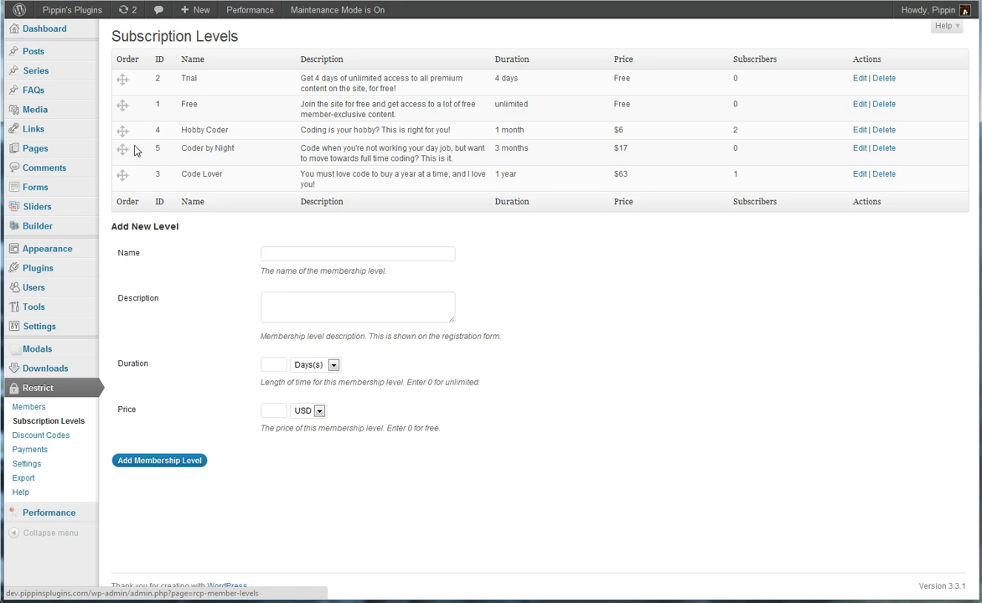
mouse_move(542, 220)
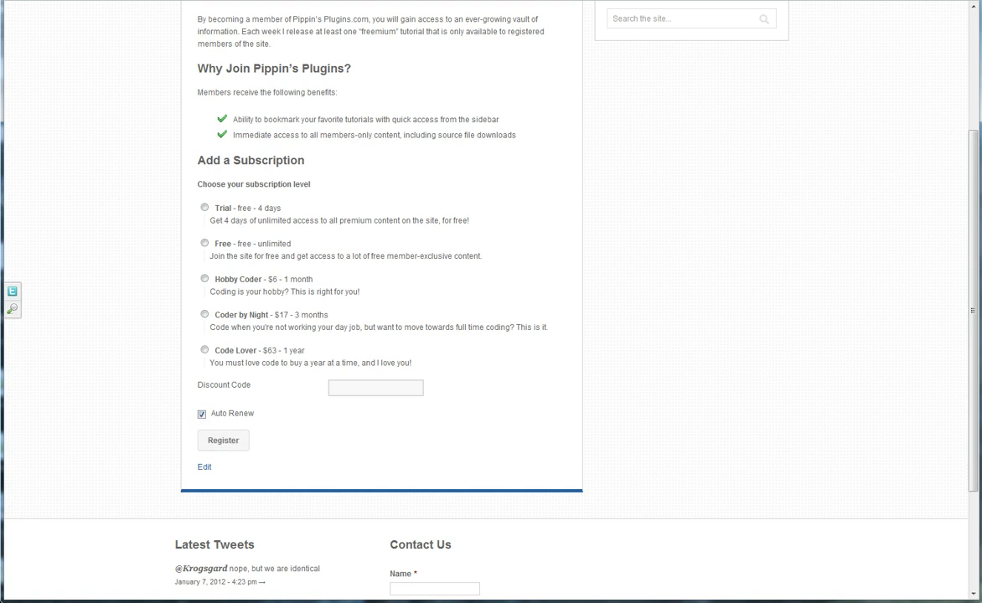
Step: Scroll the Join the Site page to the form's five subscription level options
scroll("up", 3)
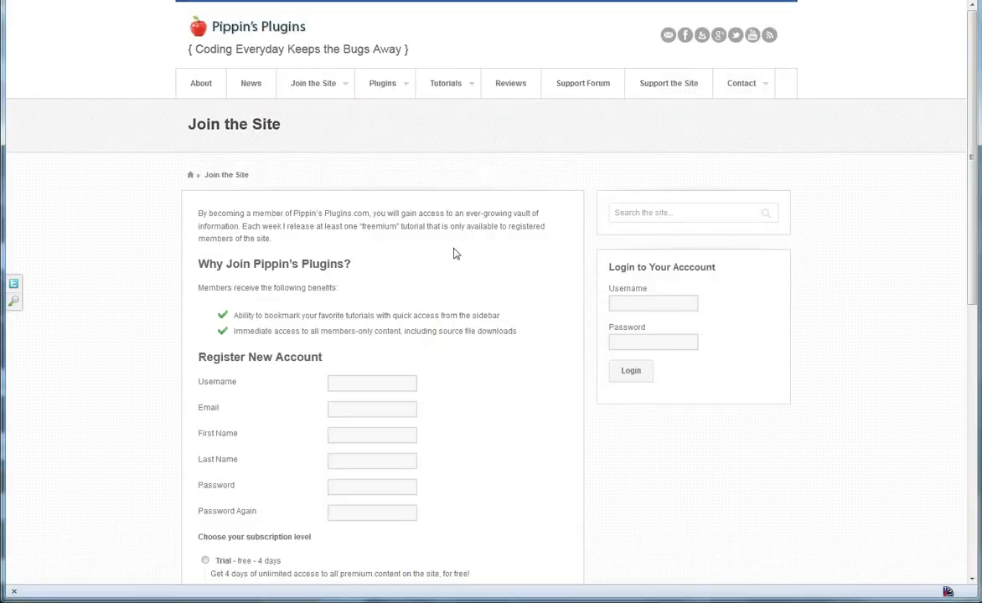
scroll("down", 3)
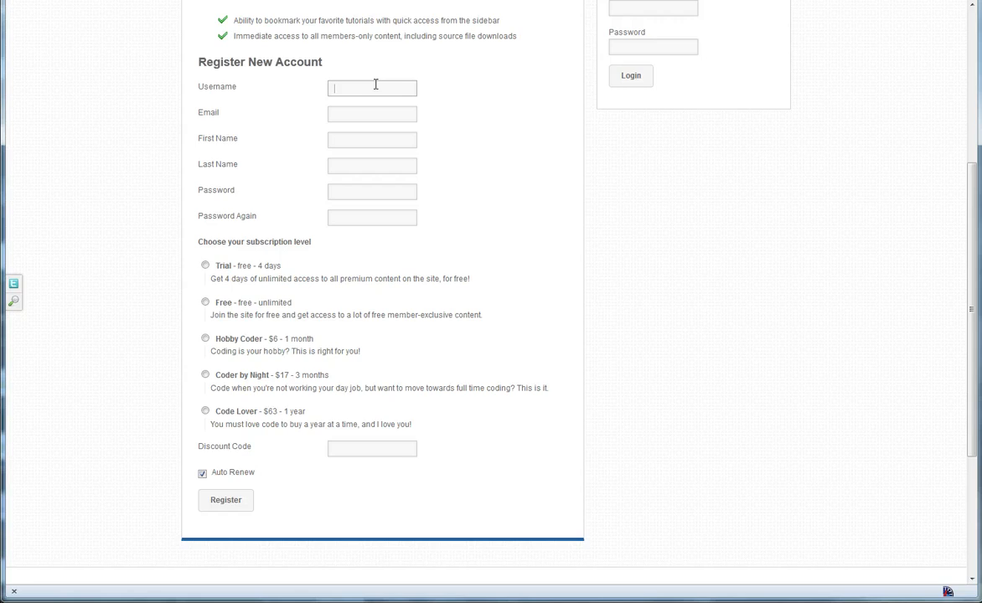
mouse_move(341, 264)
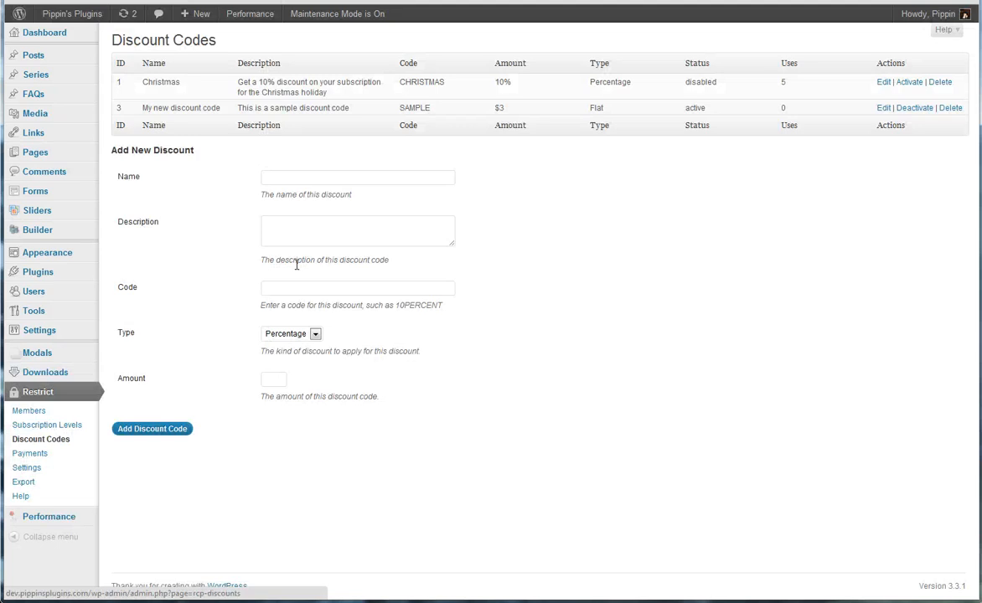
mouse_move(606, 84)
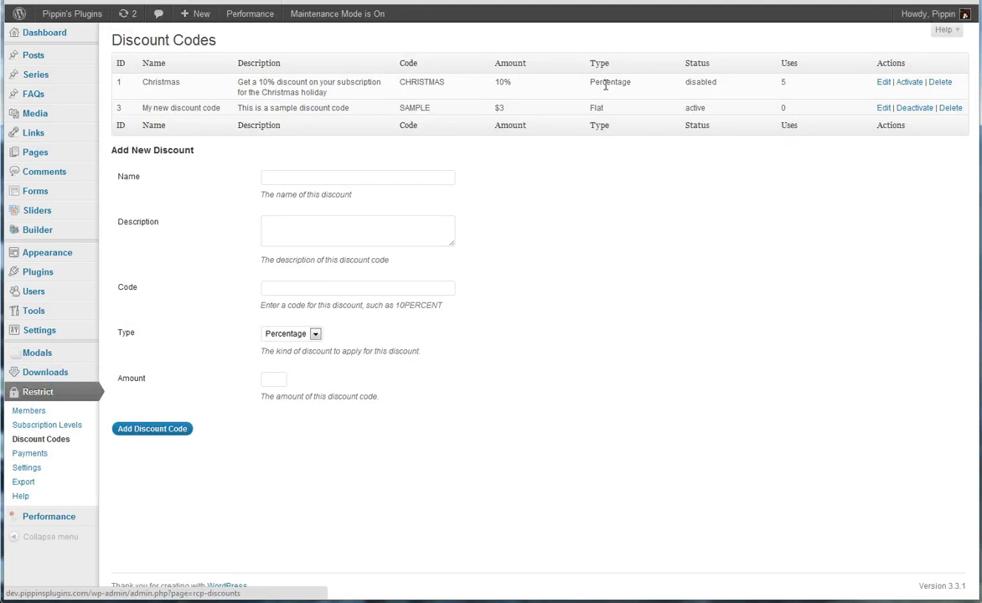
mouse_move(223, 85)
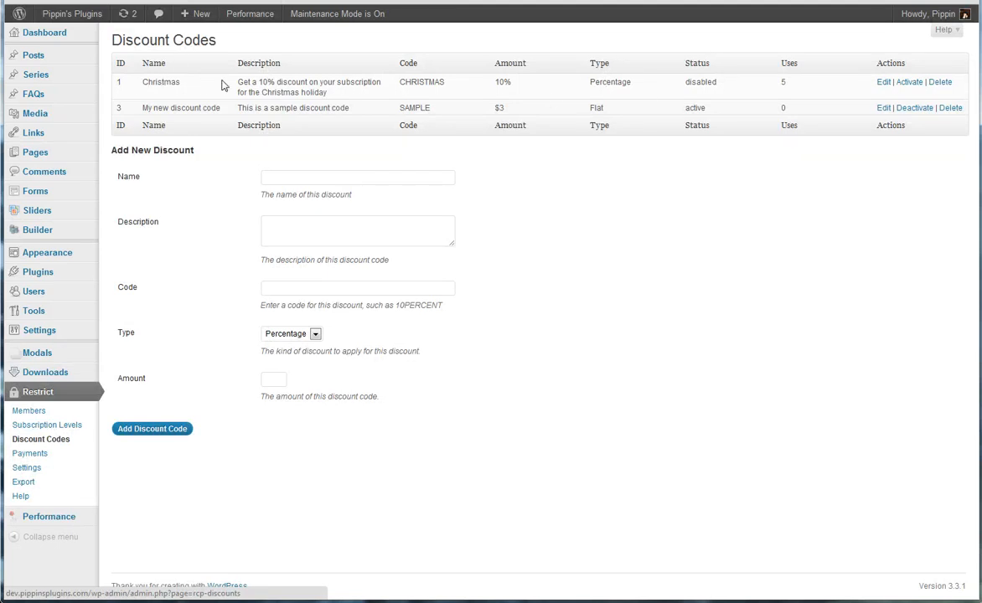
mouse_move(354, 87)
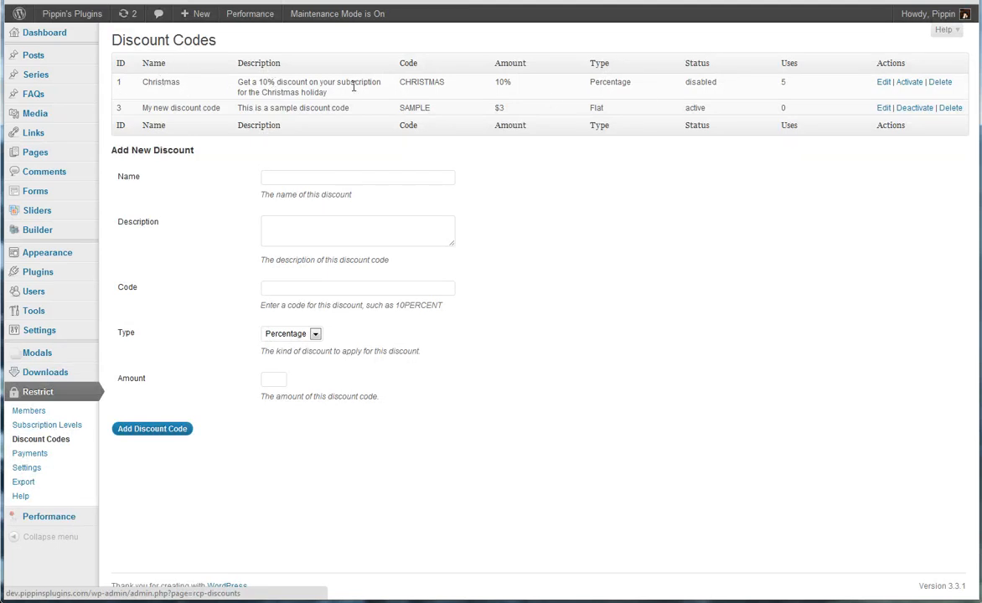
mouse_move(506, 93)
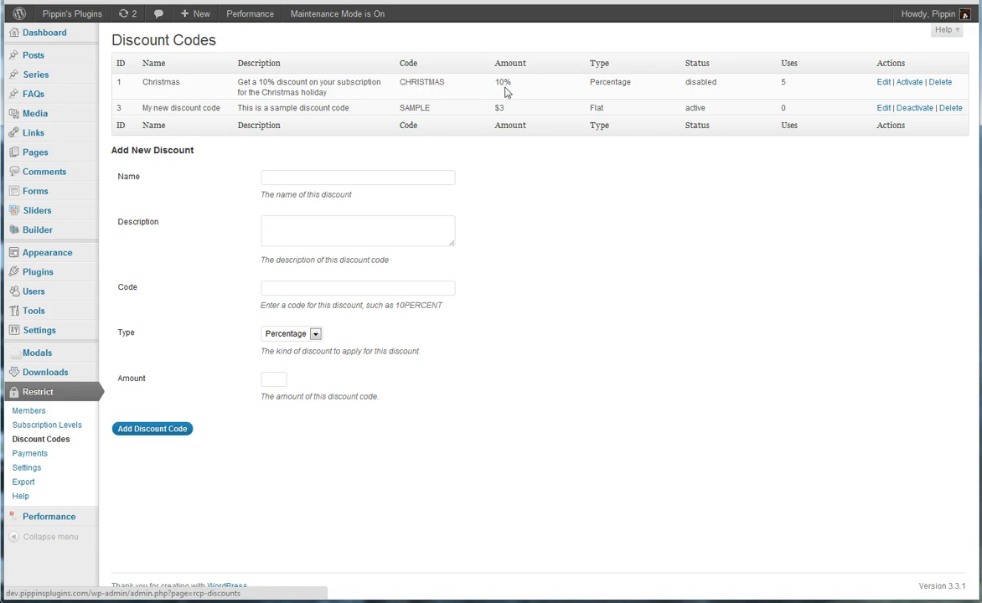
mouse_move(574, 115)
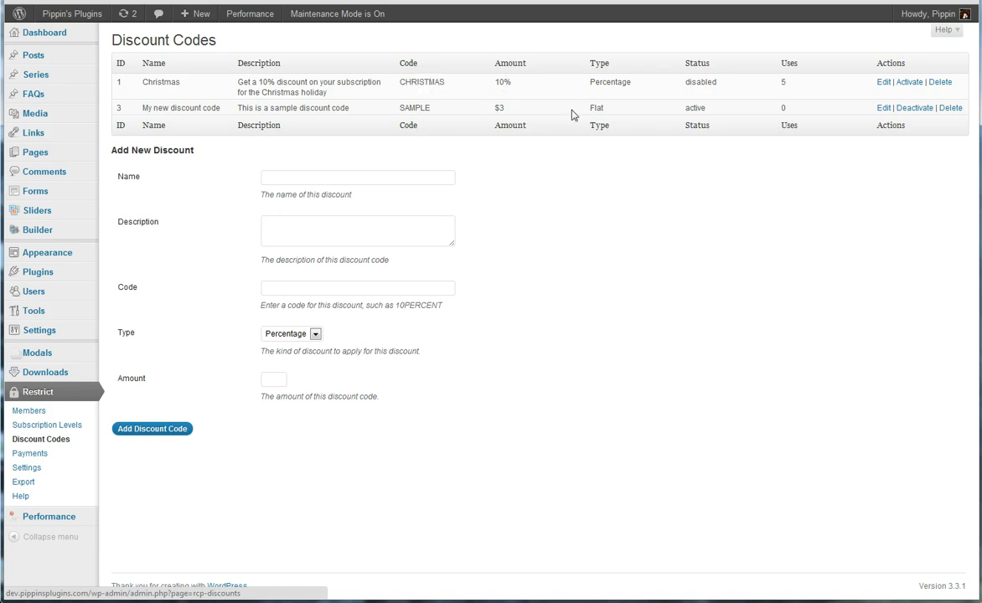
mouse_move(503, 81)
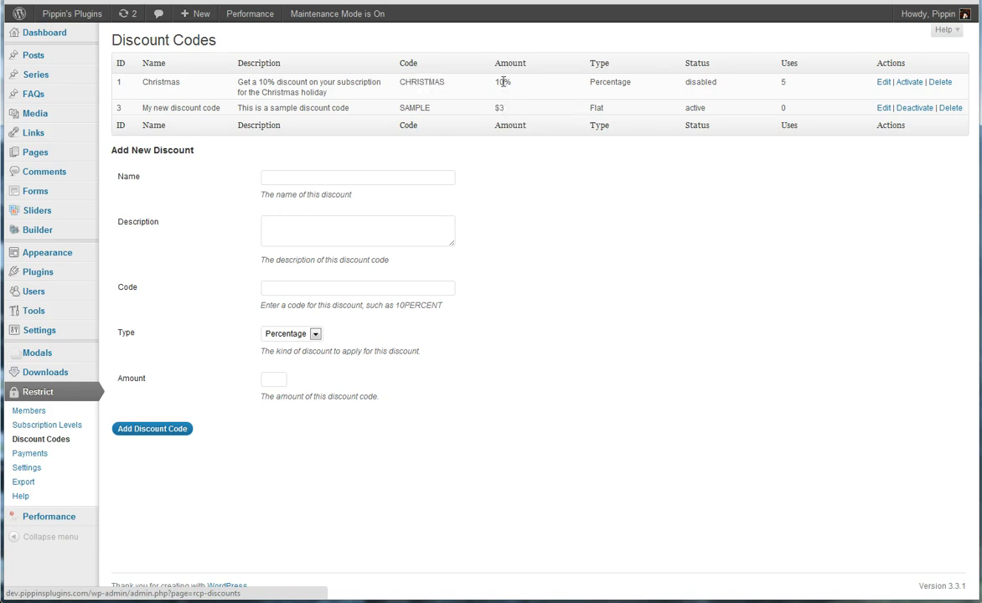
mouse_move(813, 95)
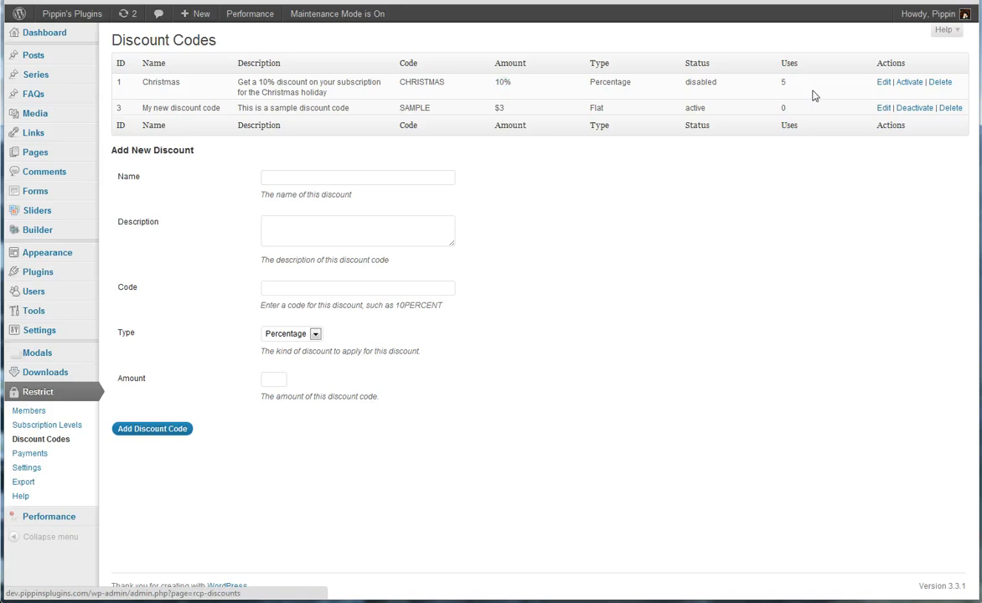
mouse_move(775, 88)
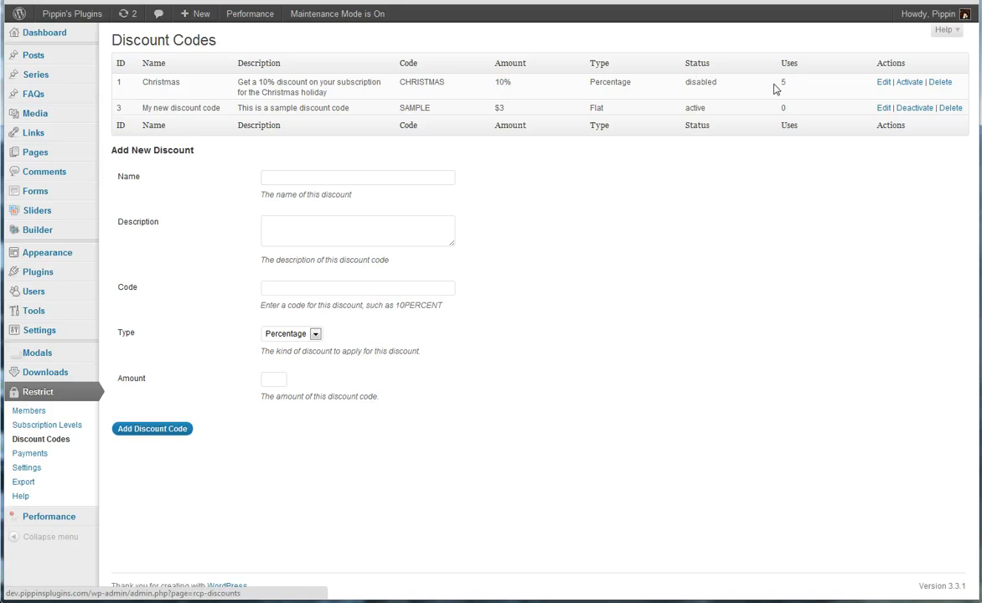
mouse_move(788, 107)
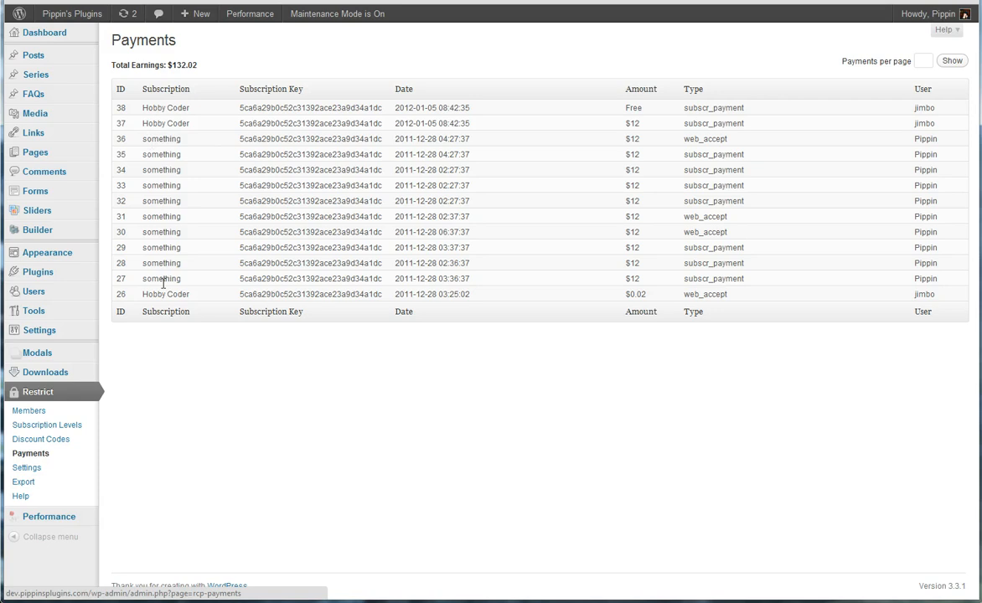
mouse_move(163, 153)
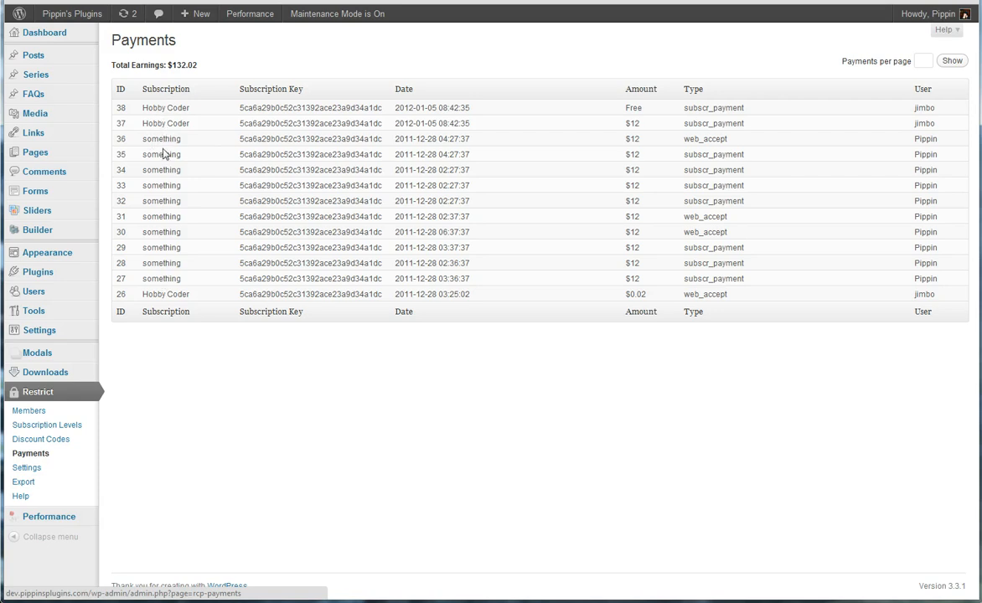
mouse_move(461, 105)
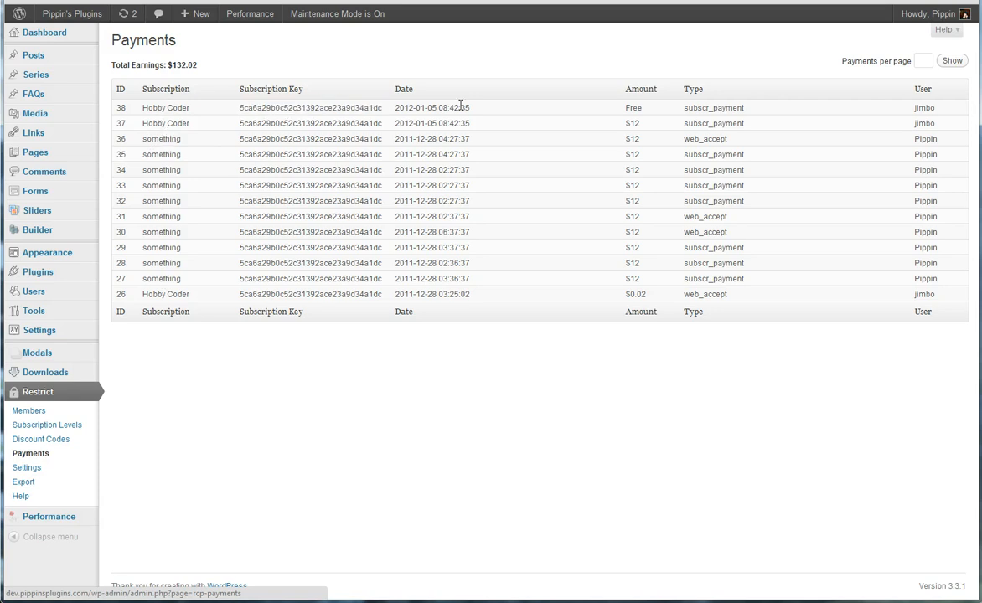
Step: Highlight the Free amount of payment 38 in the Payments table
double_click(633, 108)
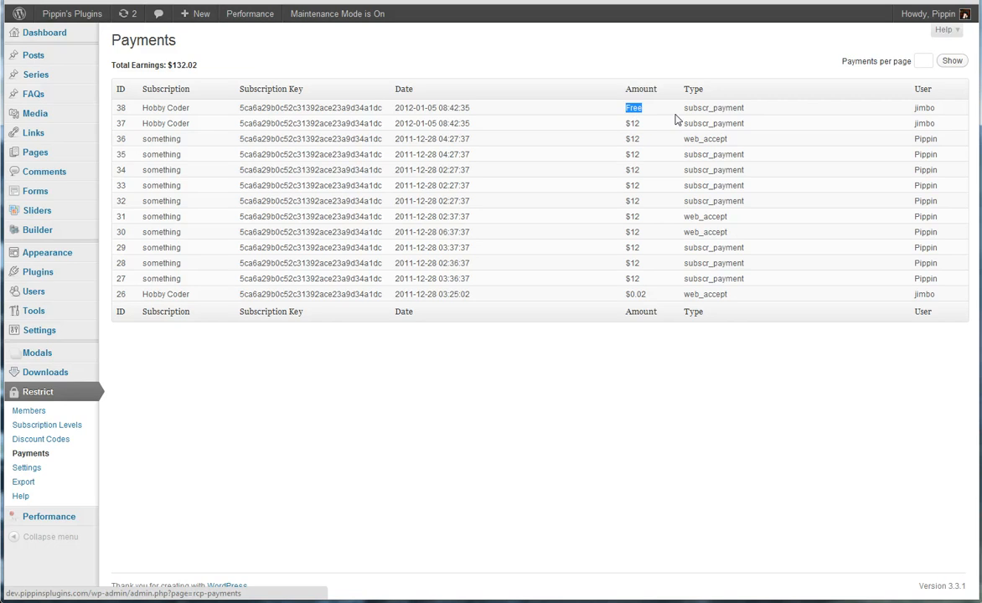
double_click(713, 107)
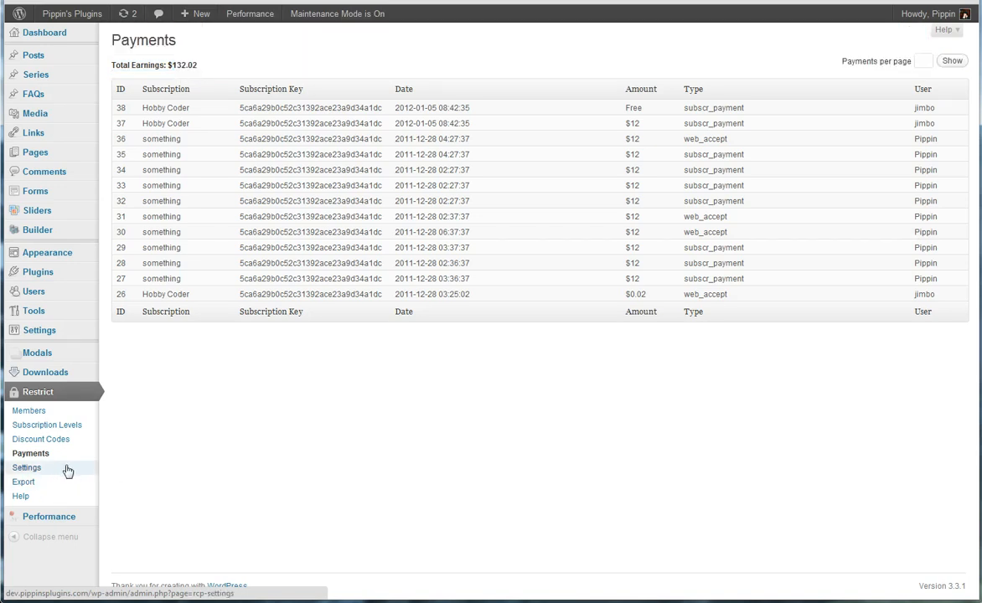
Step: Browse the PayPal, Signup Forms, Emails and Misc settings tabs, ending on Logging
left_click(27, 468)
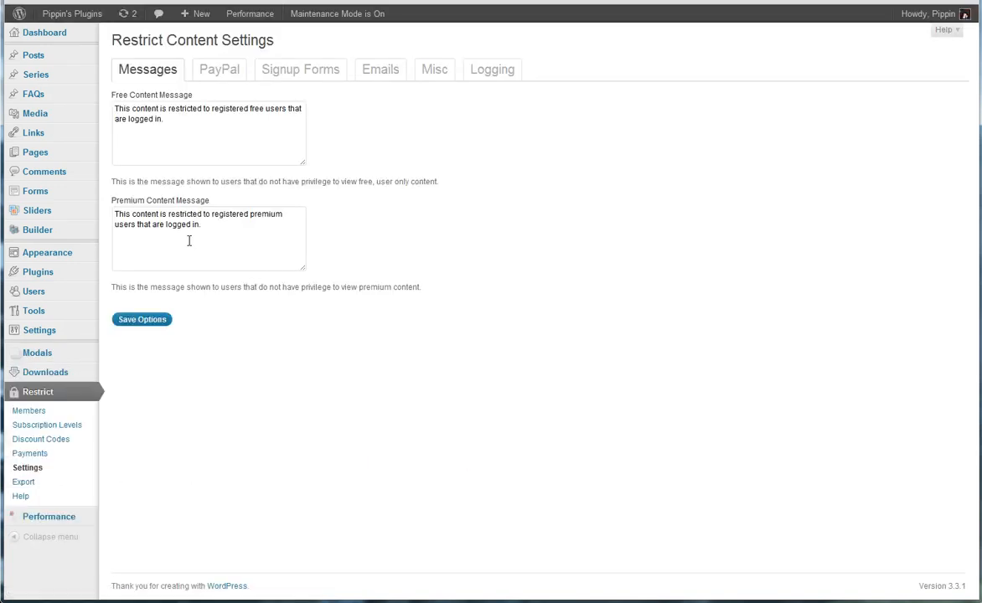
left_click(208, 134)
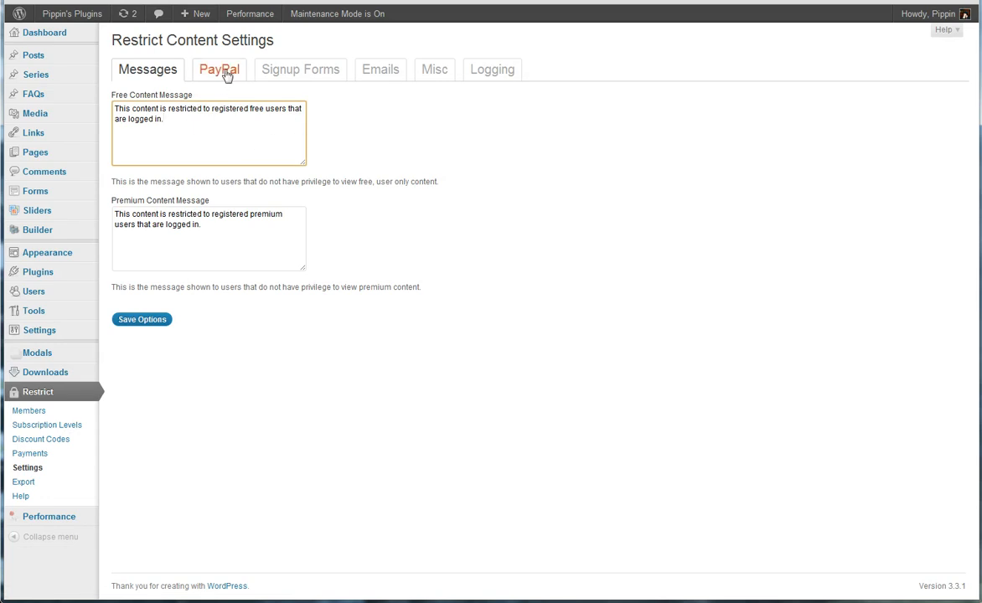
left_click(219, 69)
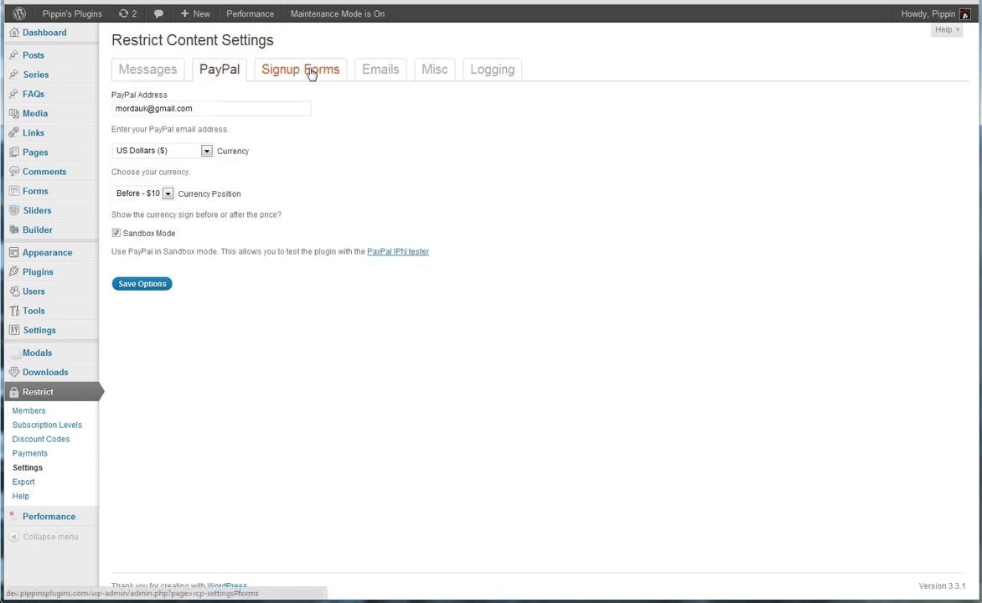
left_click(300, 69)
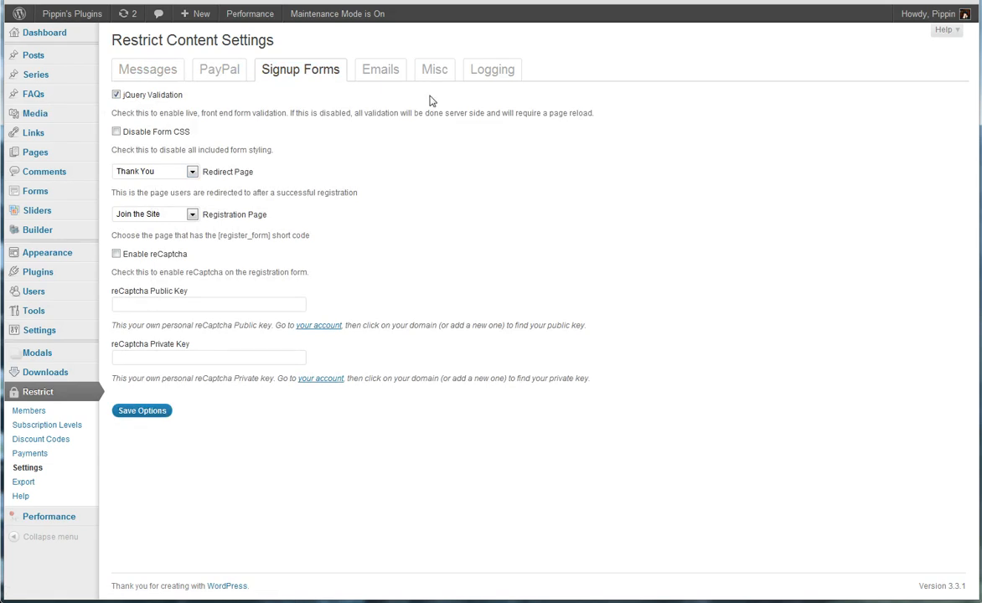
left_click(379, 68)
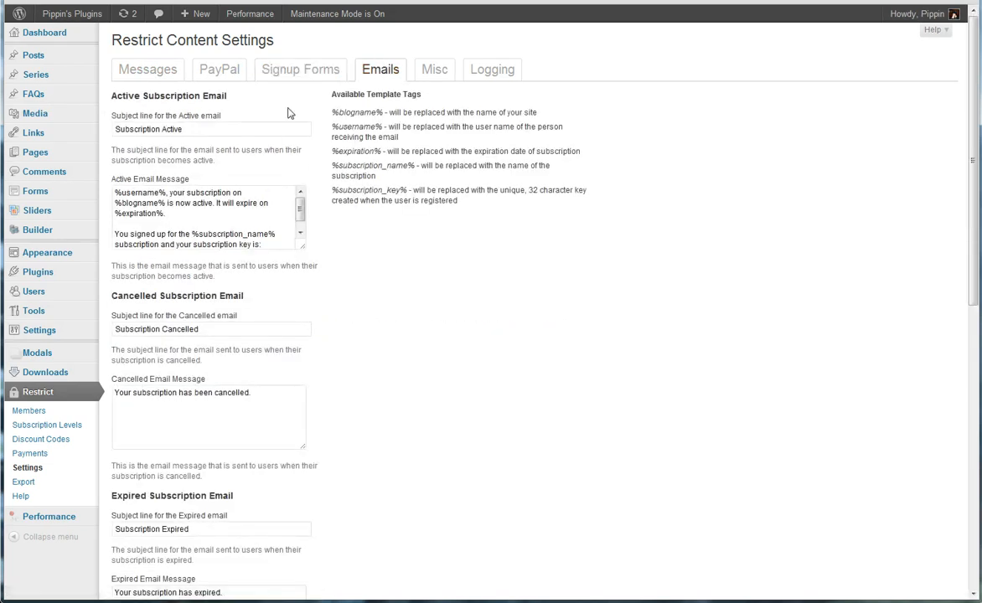
scroll("down", 3)
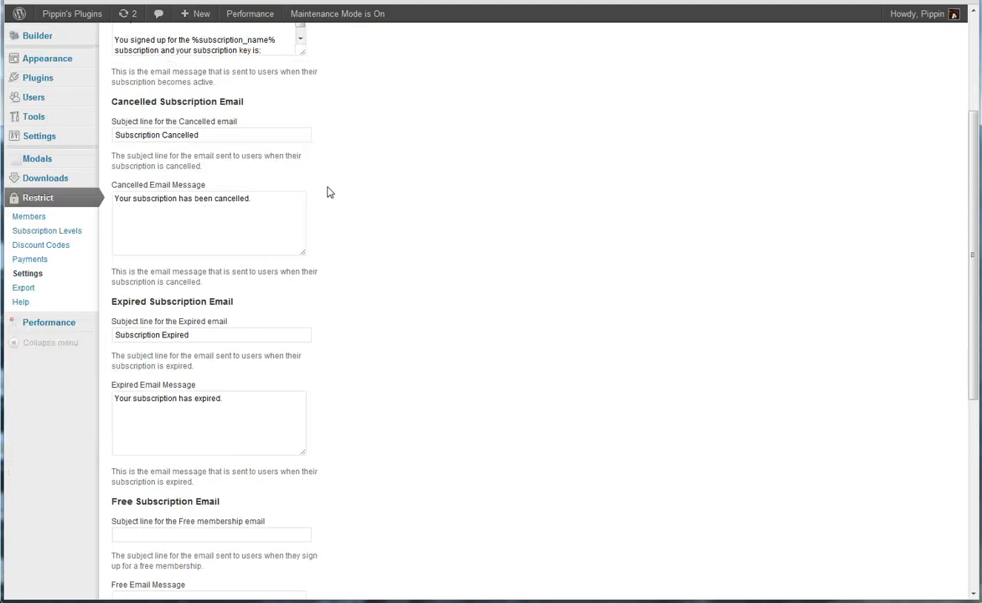
scroll("up", 3)
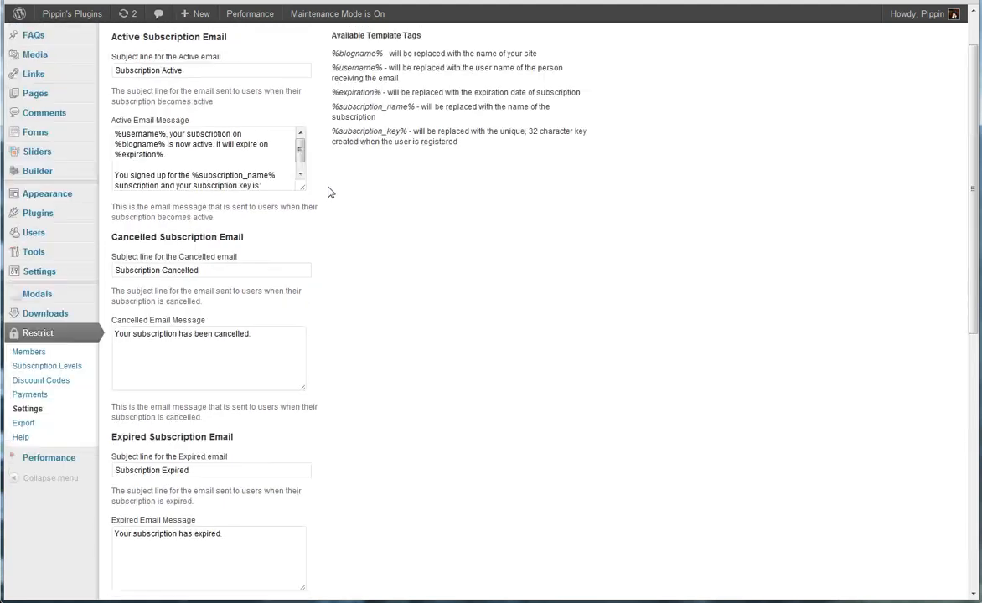
left_click(435, 69)
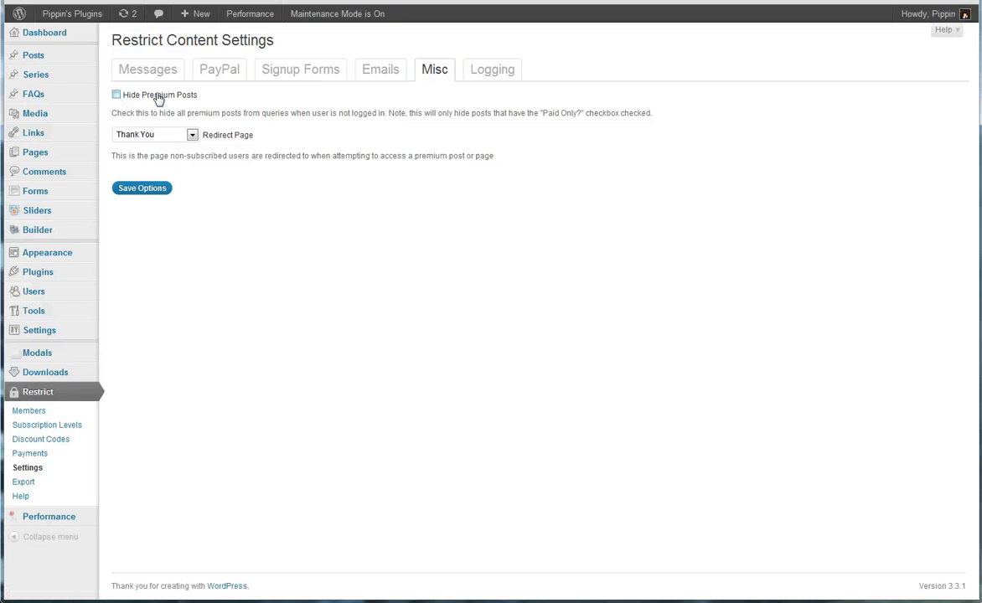
left_click(491, 69)
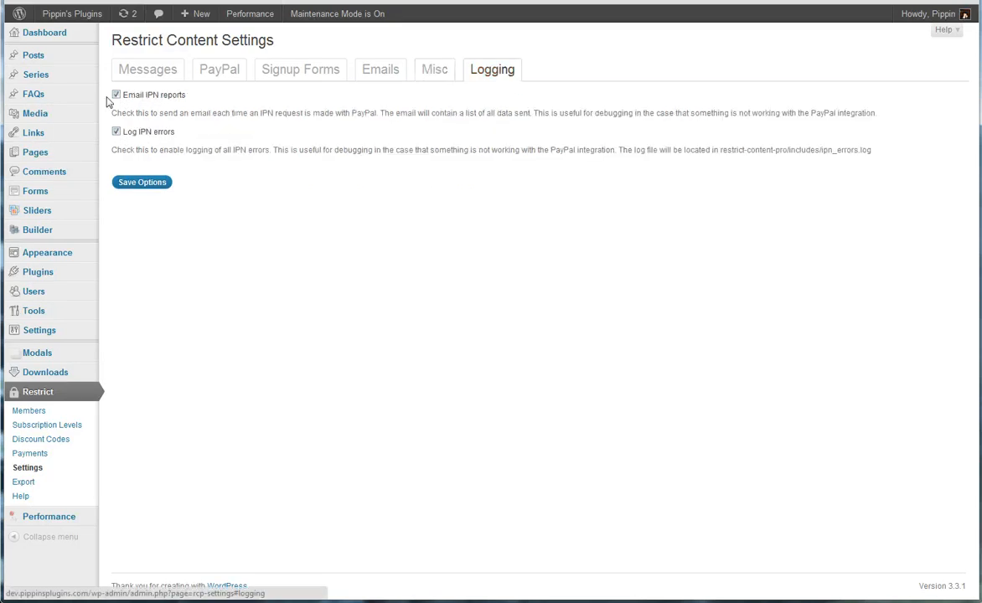
mouse_move(63, 482)
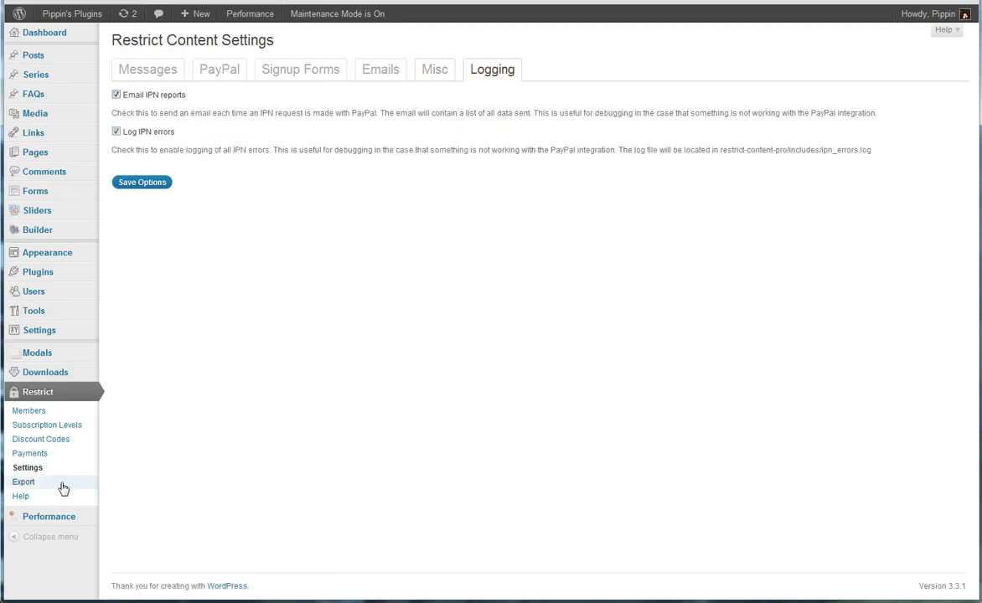
Step: On the Export page, check status choices keeping Active, then download the payments CSV
left_click(23, 482)
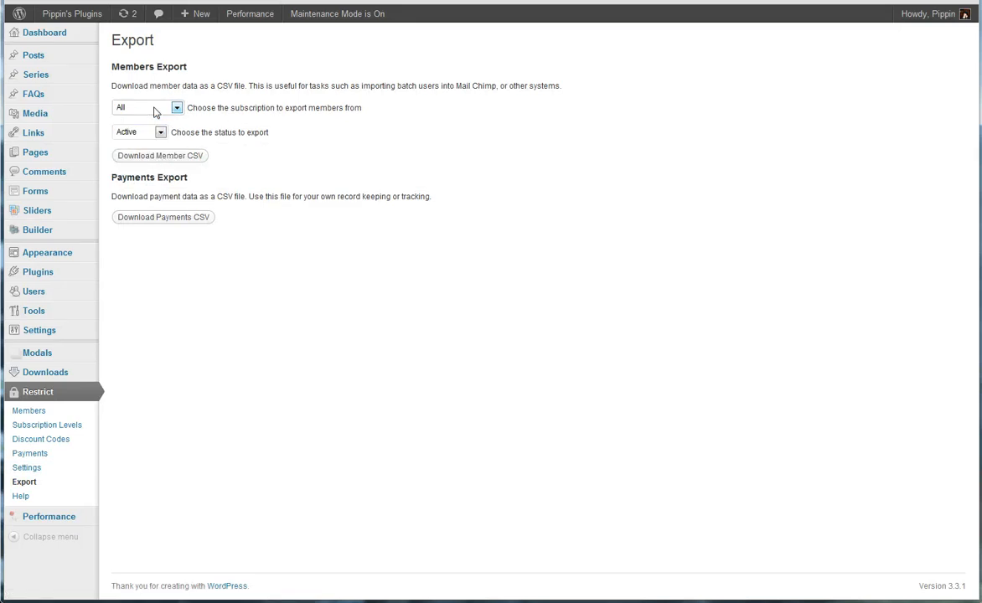
mouse_move(142, 109)
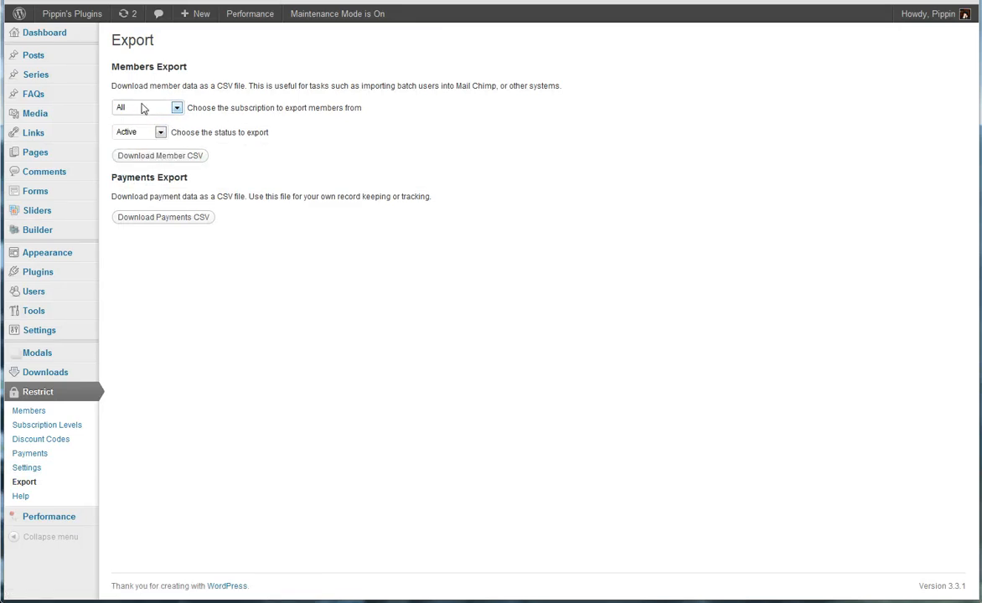
left_click(139, 132)
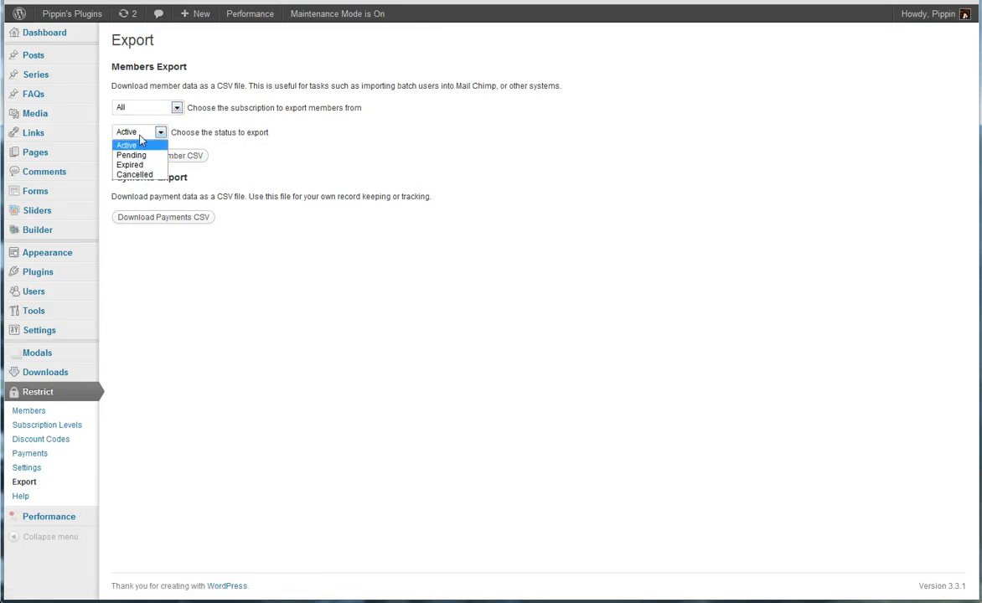
left_click(126, 145)
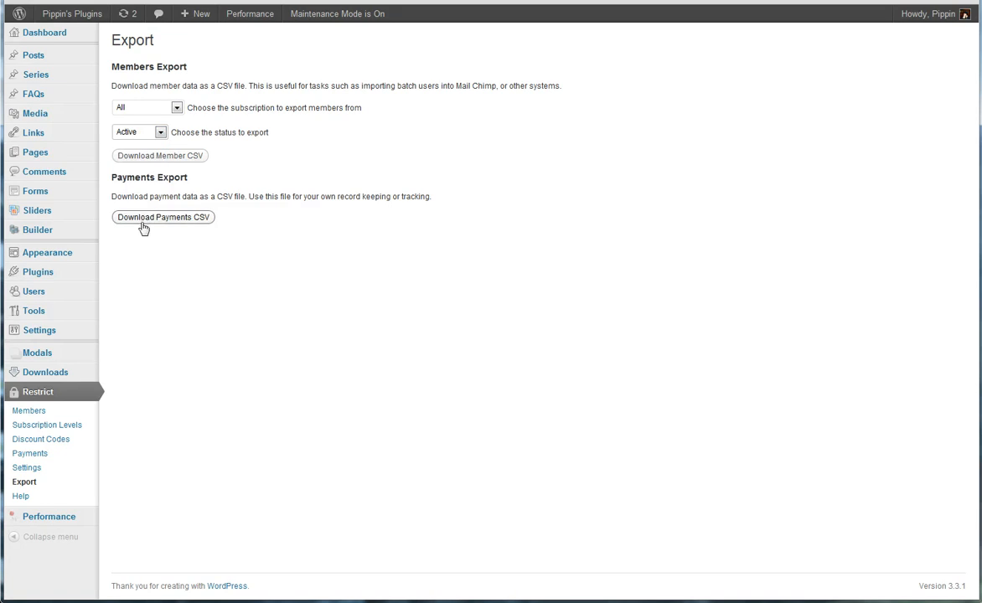
left_click(162, 217)
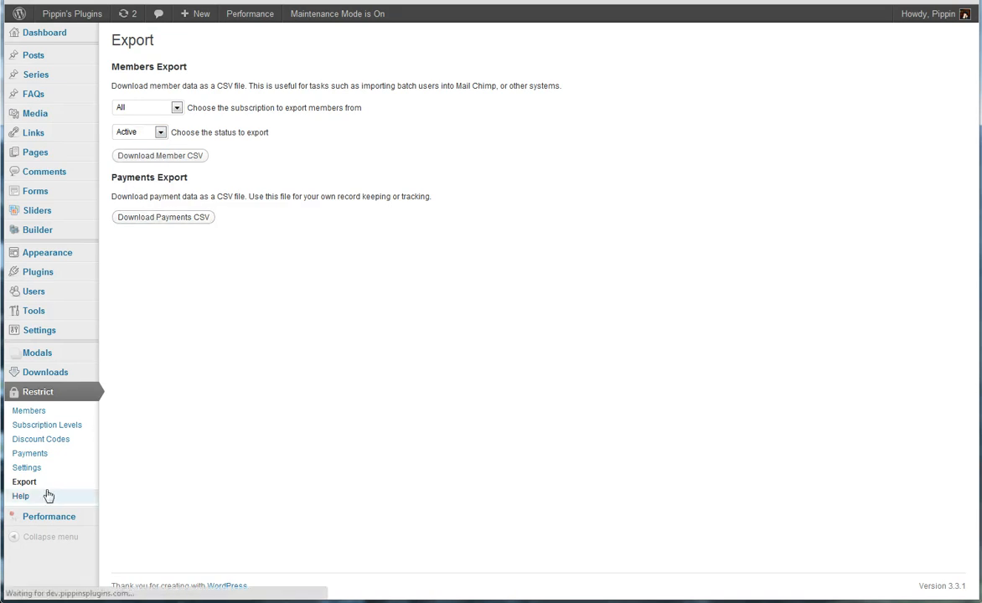
Step: Open Restrict > Help and scroll to the Restricting Post/Page Content section
left_click(20, 496)
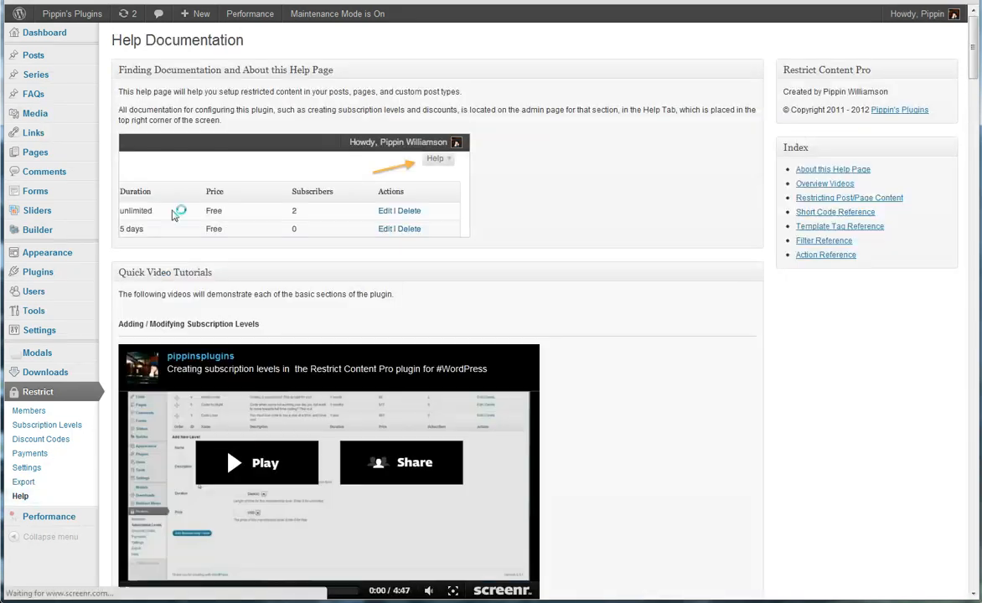
scroll("down", 3)
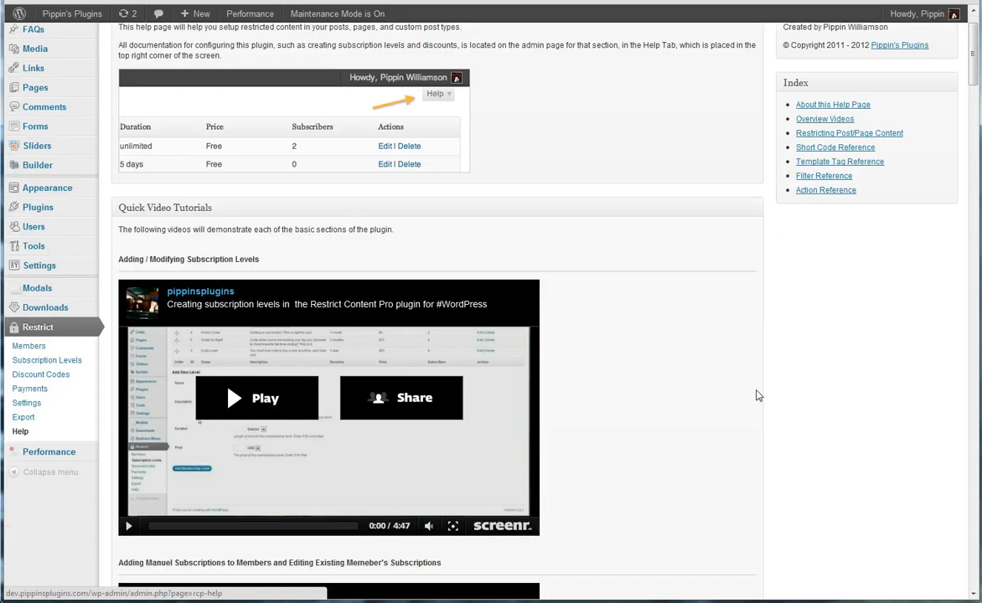
scroll("down", 3)
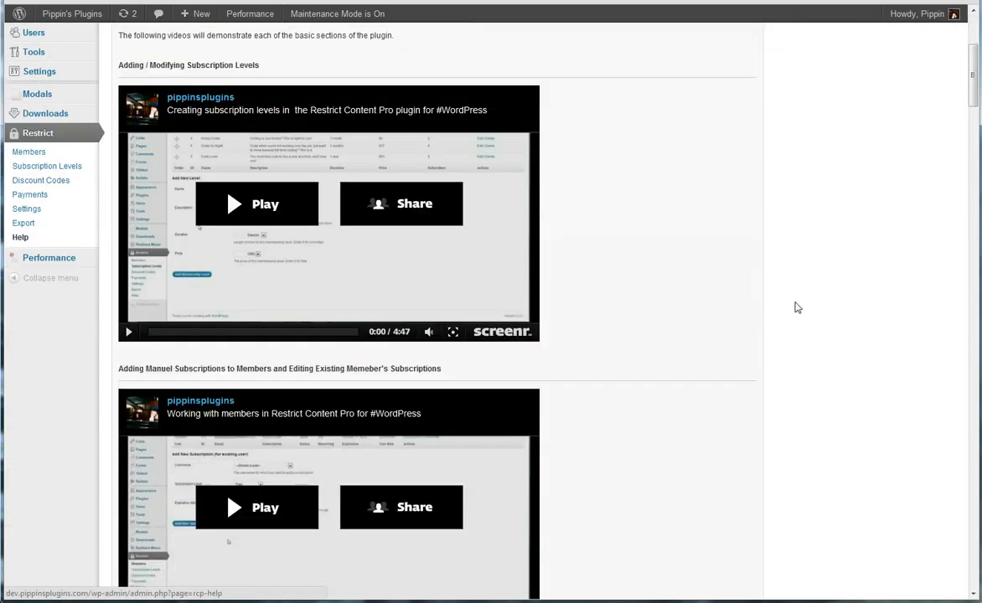
scroll("down", 3)
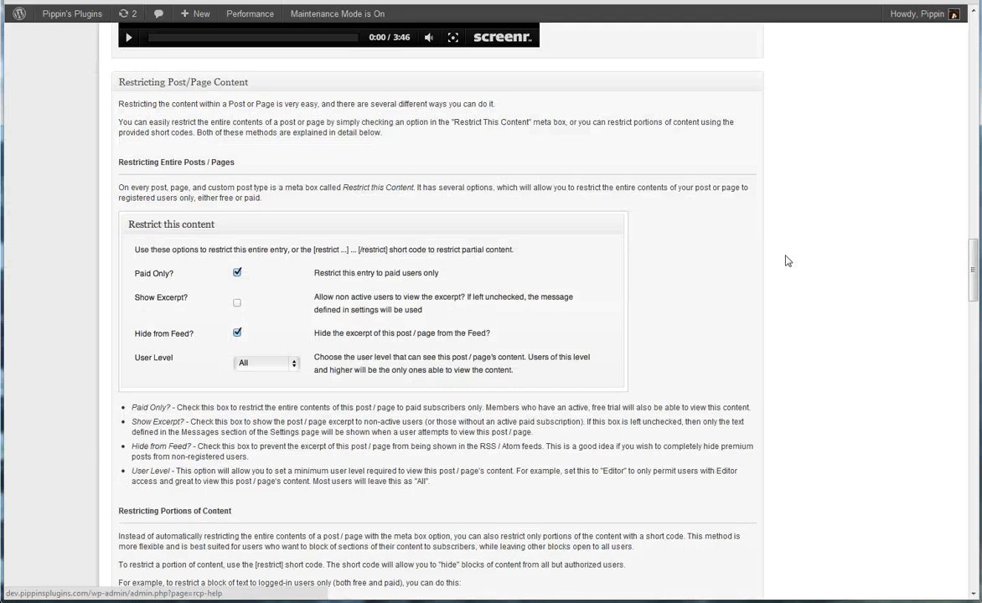
scroll("down", 3)
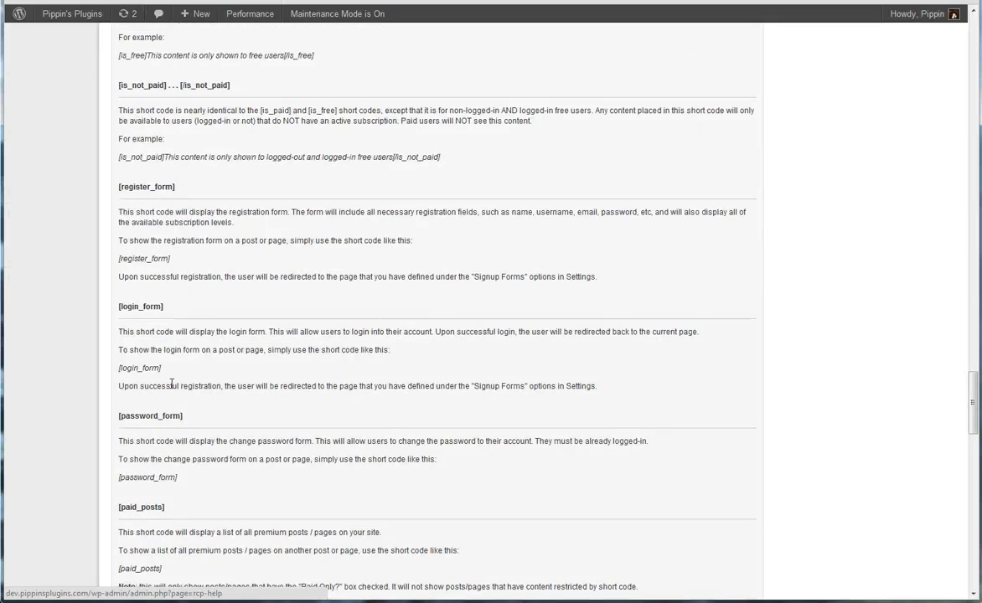
scroll("up", 3)
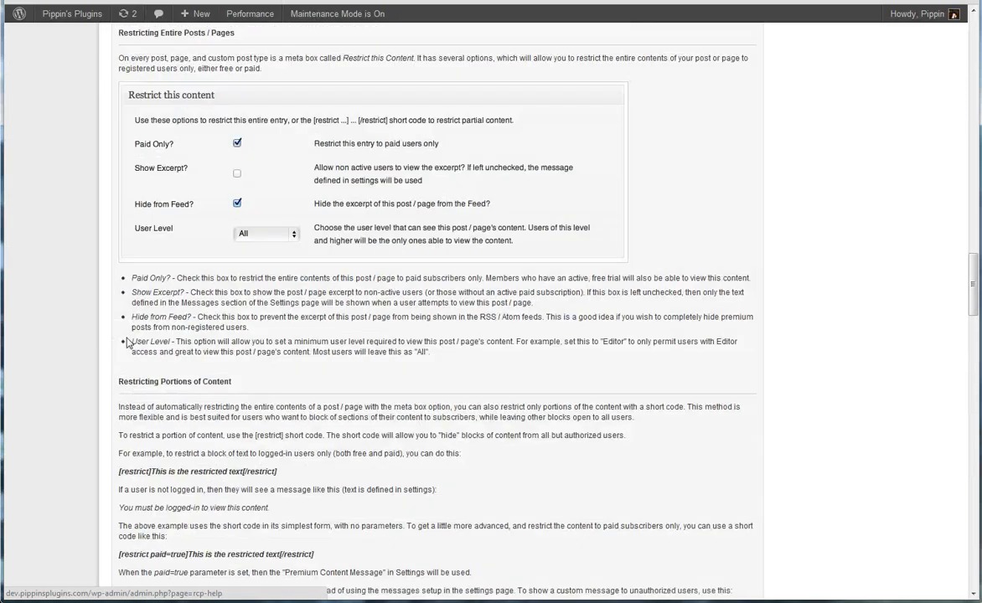
Step: Edit 'Adding Custom Meta Fields to Taxonomies' and tick Paid Only and Show Excerpt
left_click(33, 55)
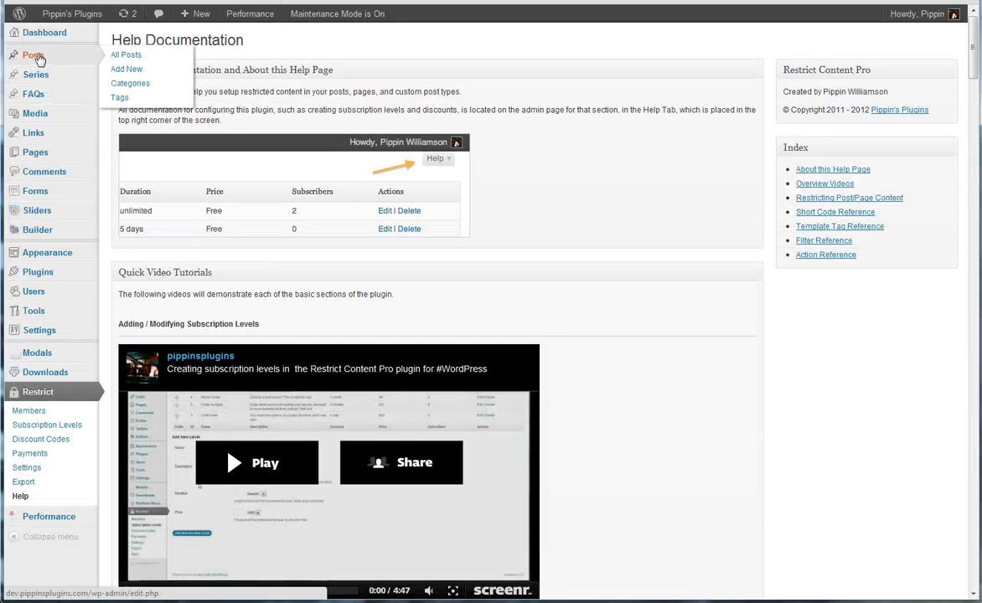
mouse_move(126, 69)
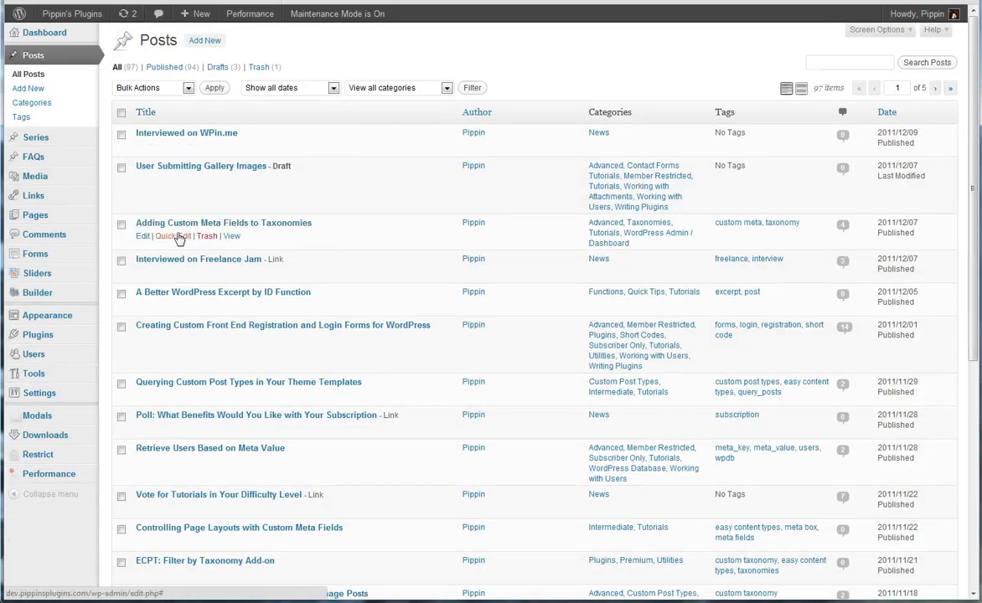
left_click(142, 235)
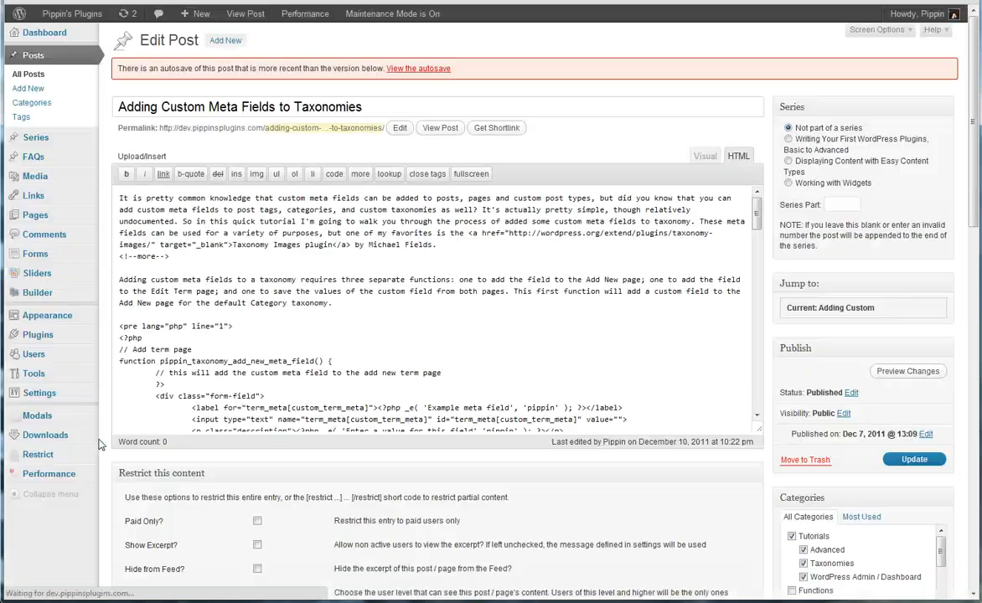
scroll("down", 3)
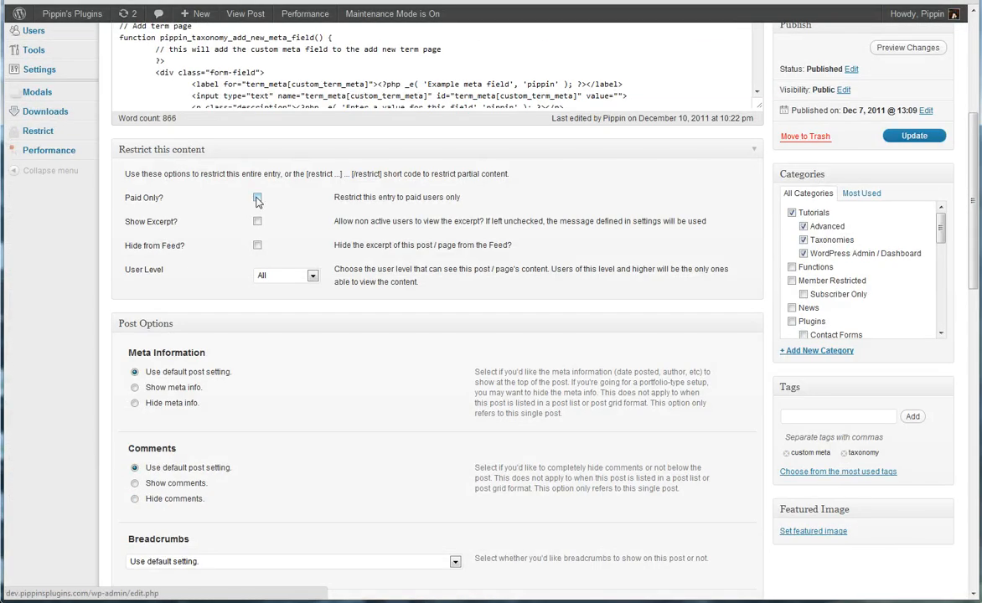
left_click(258, 197)
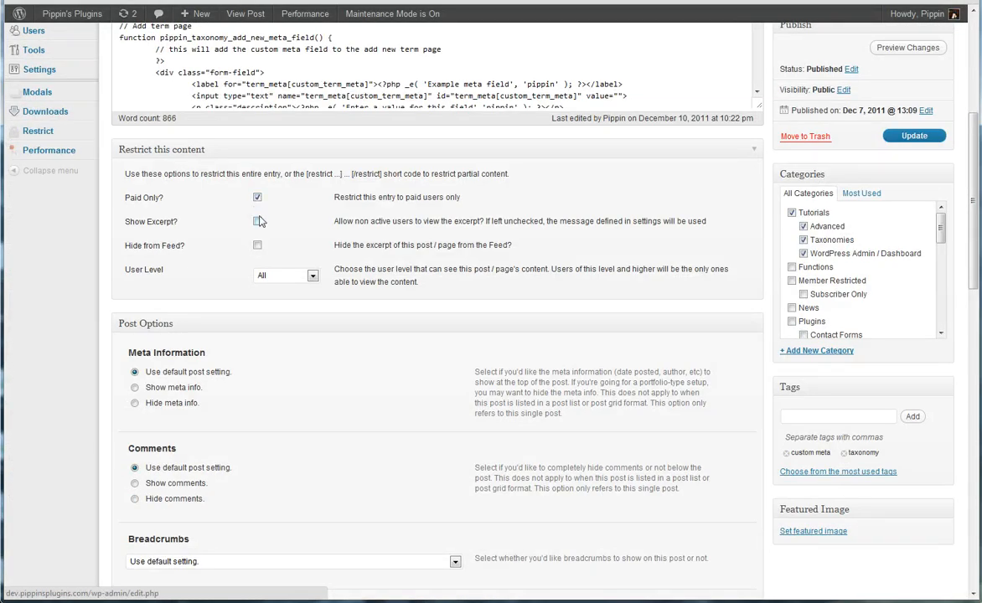
left_click(257, 221)
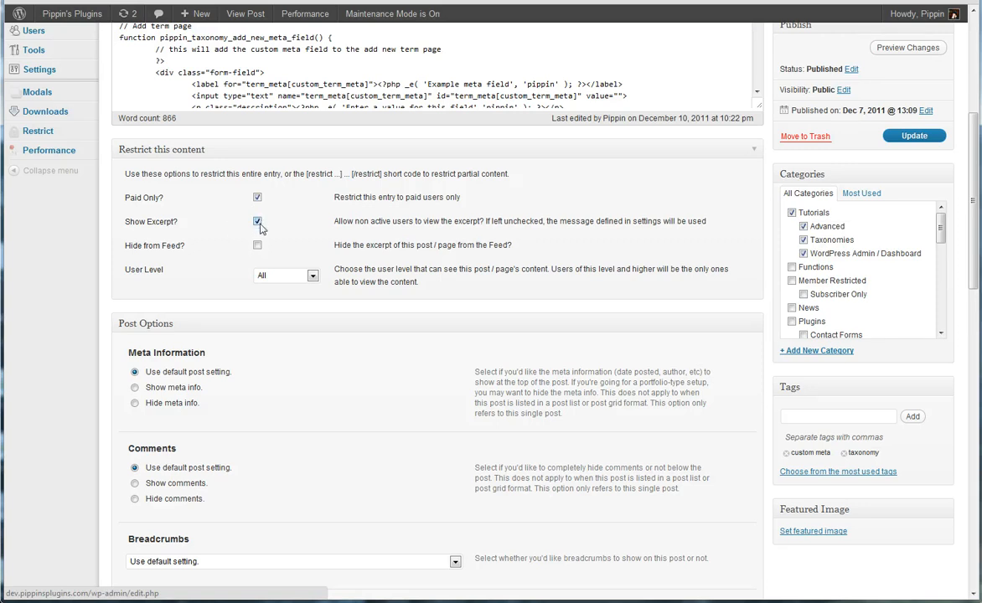
scroll("up", 3)
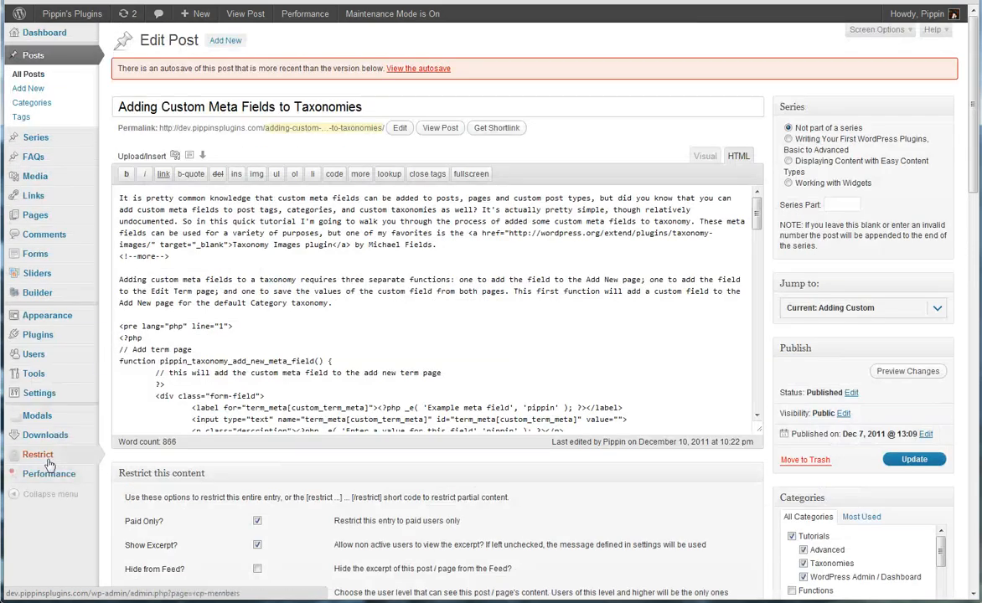
left_click(37, 454)
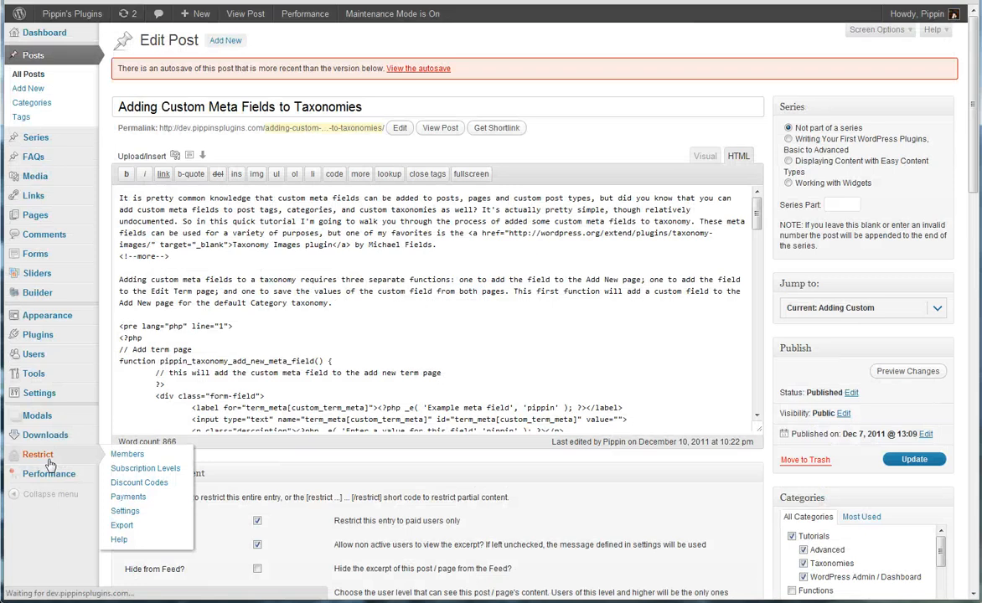